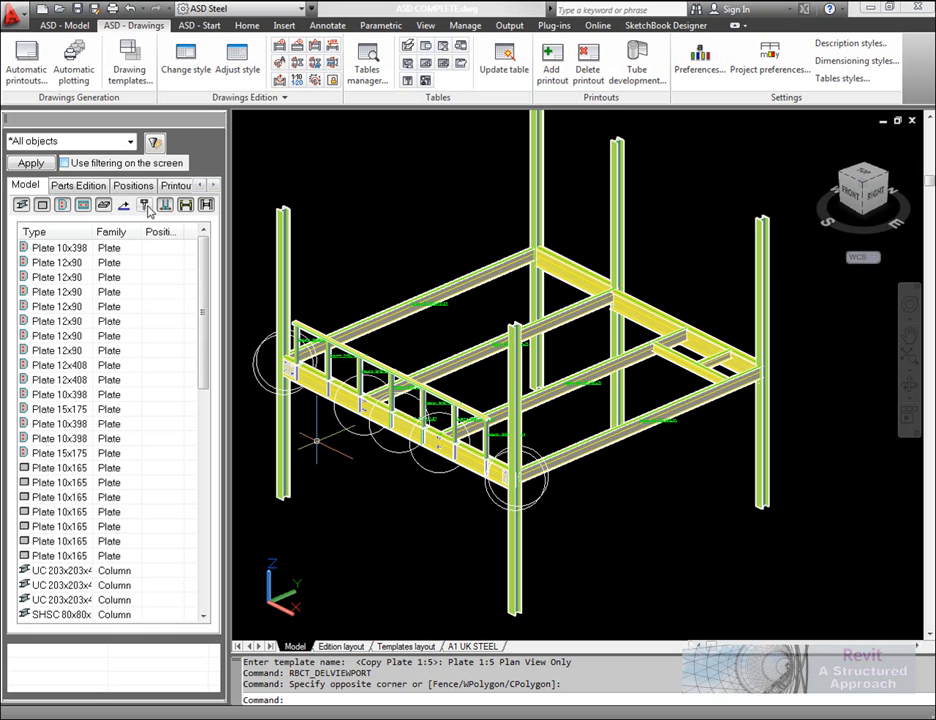
Use Select all from the Model object list's context menu to pick every object.
scroll("down", 3)
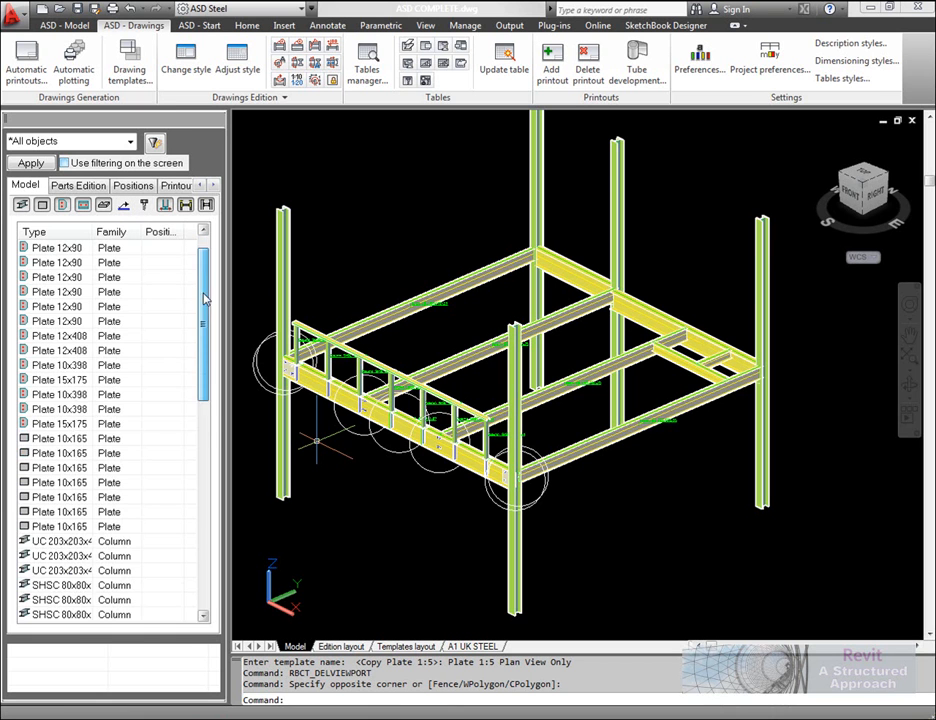
right_click(56, 248)
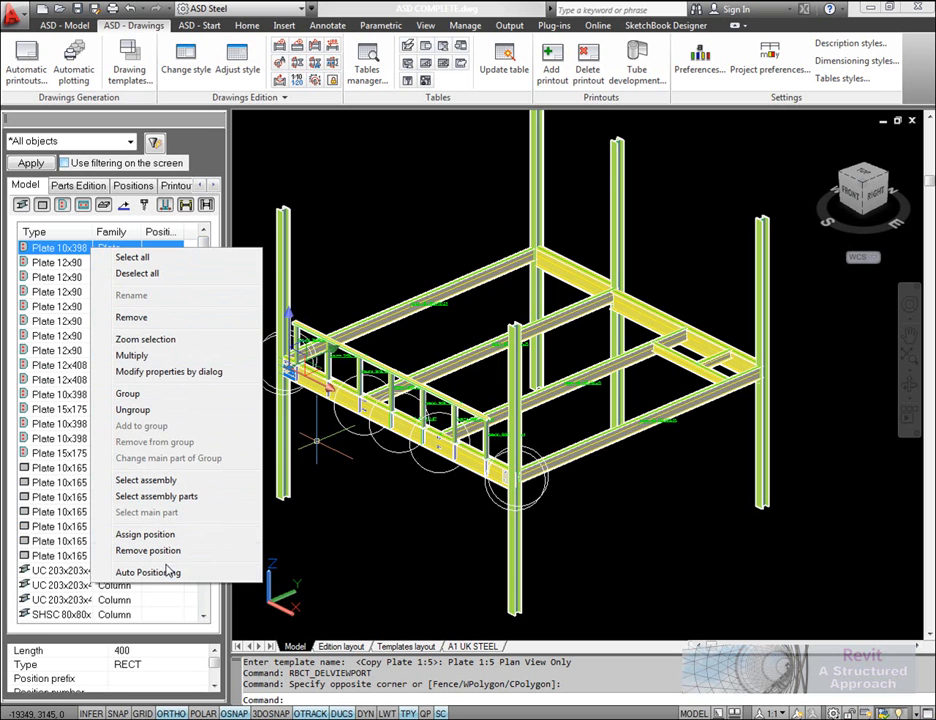
left_click(132, 256)
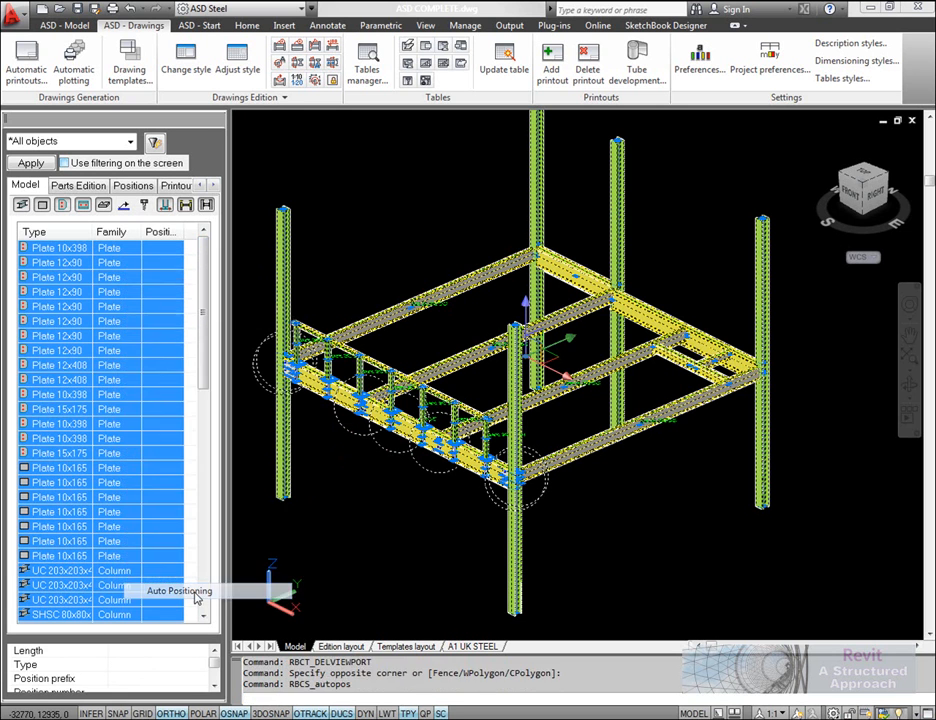
Run Automatic positioning on the selection with By family prefixes turned off.
left_click(198, 592)
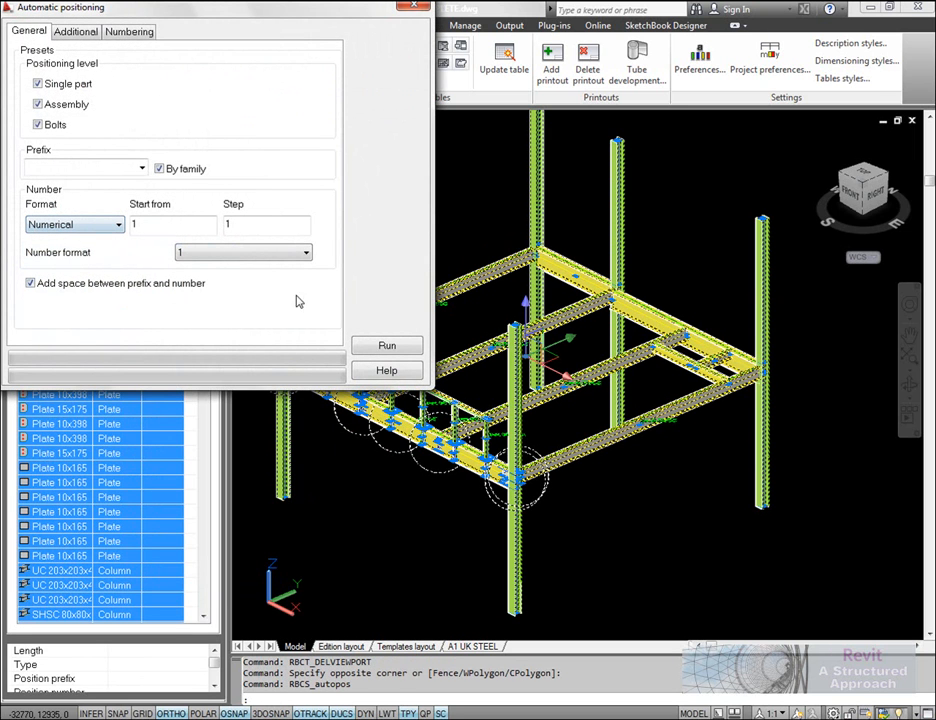
left_click(68, 168)
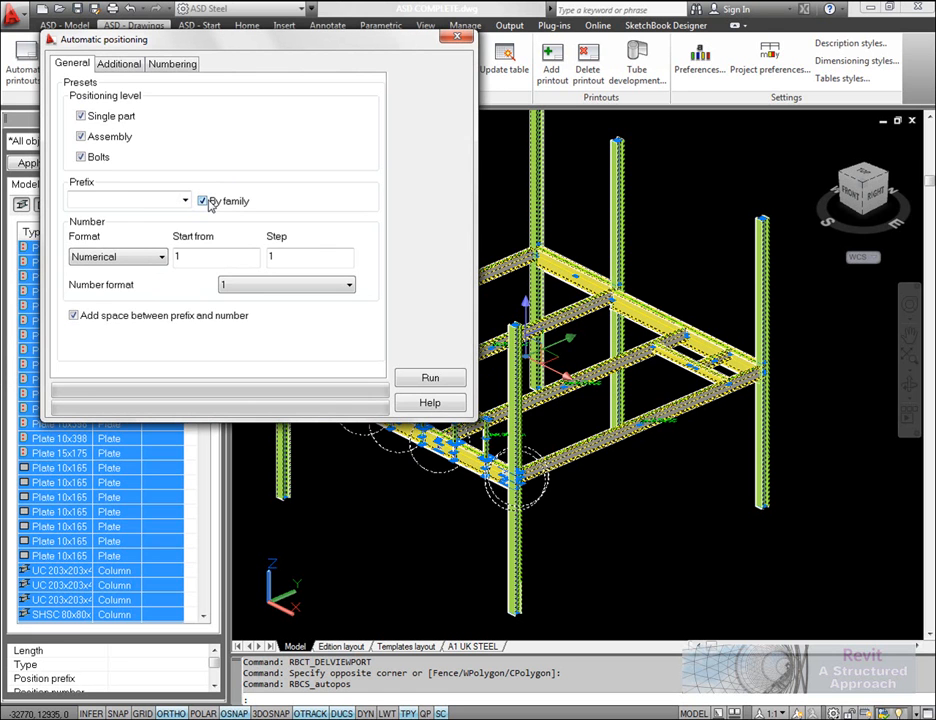
left_click(428, 376)
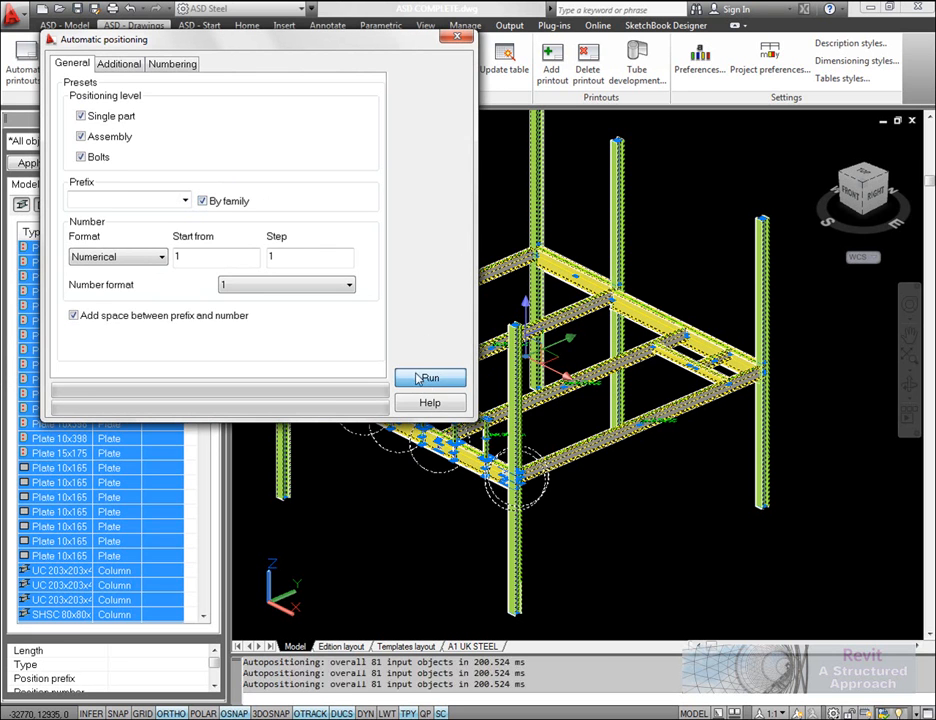
left_click(428, 378)
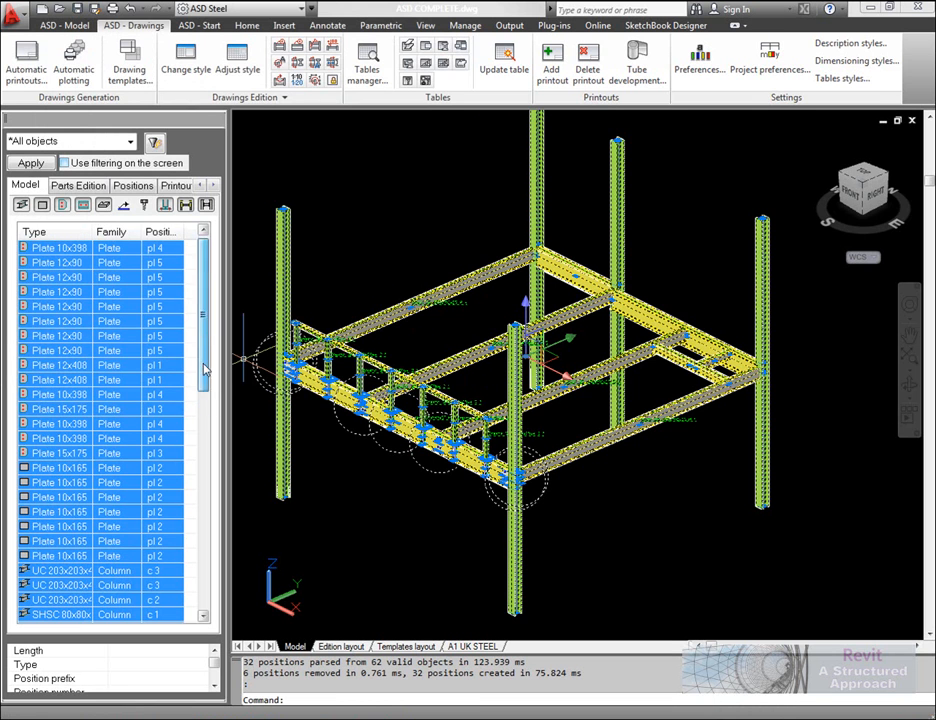
Show the Positions list grouped by Families and expand the Plates family.
scroll("down", 3)
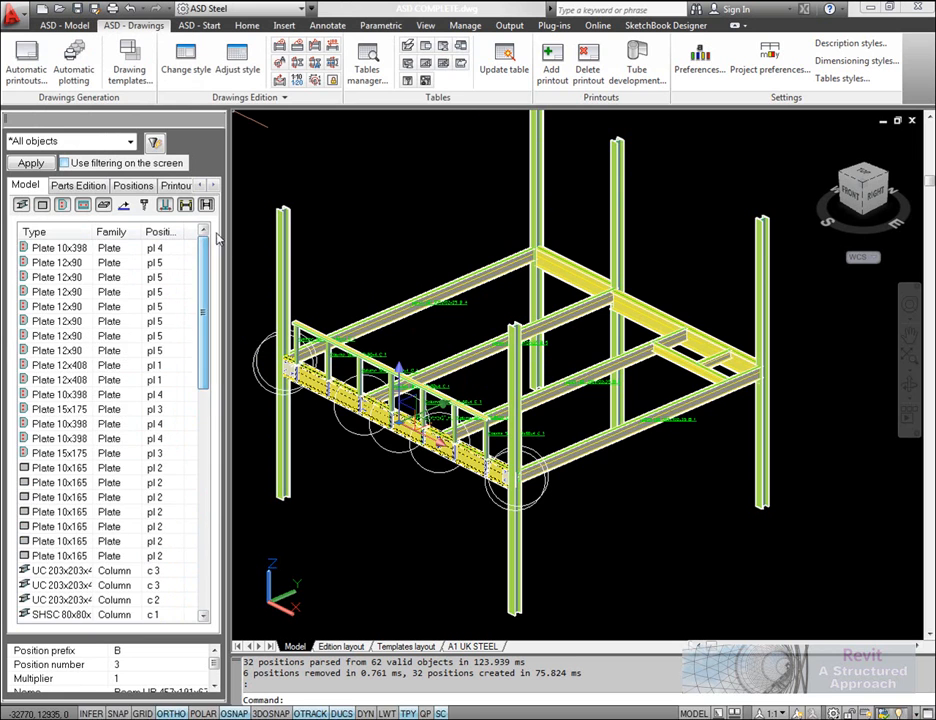
left_click(132, 184)
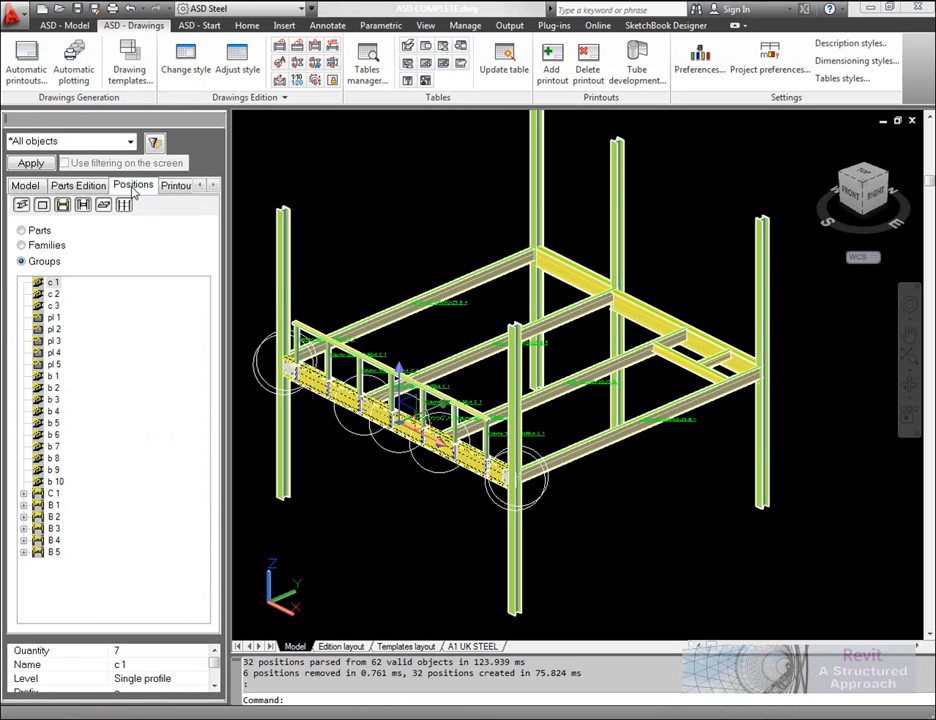
left_click(22, 244)
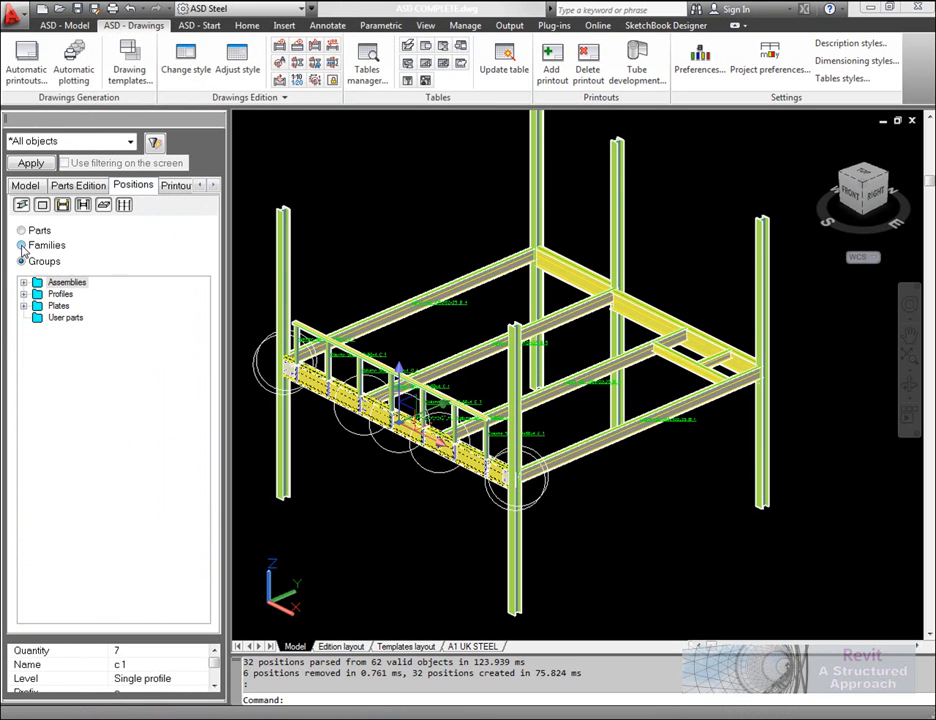
left_click(24, 304)
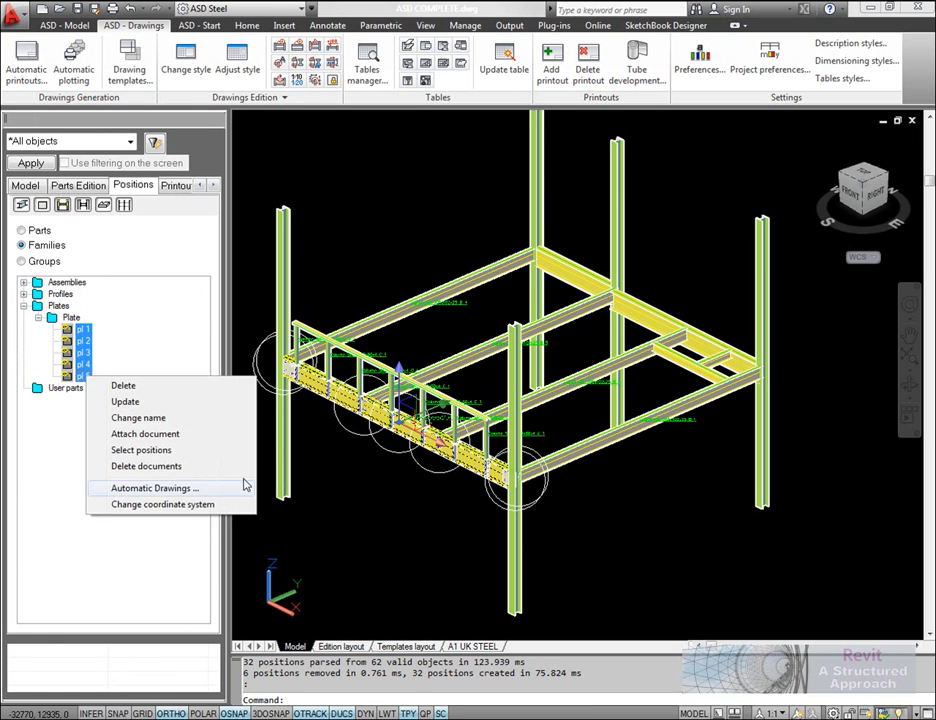
Set Single Plates drawings to Plan View Only template, scale 1:10, A0 format, deleting existing documents.
left_click(156, 488)
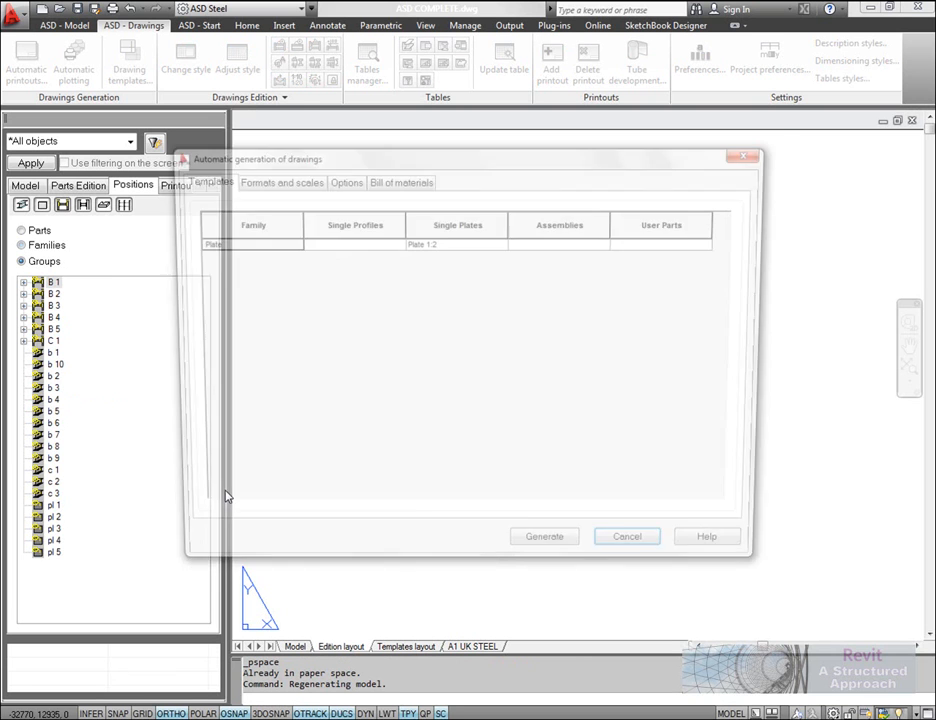
left_click(506, 244)
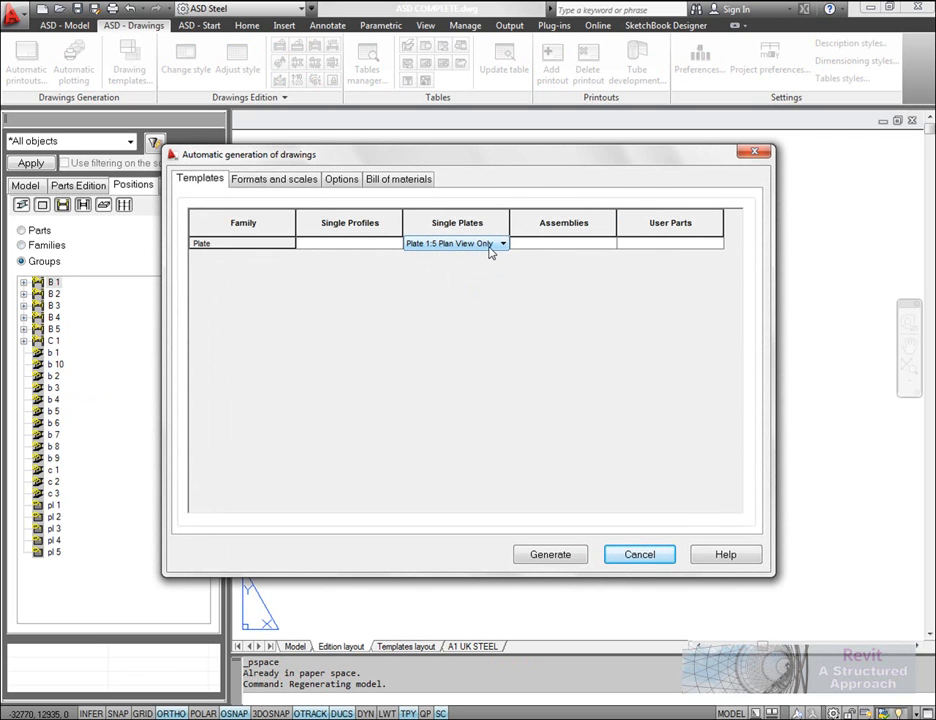
mouse_move(344, 216)
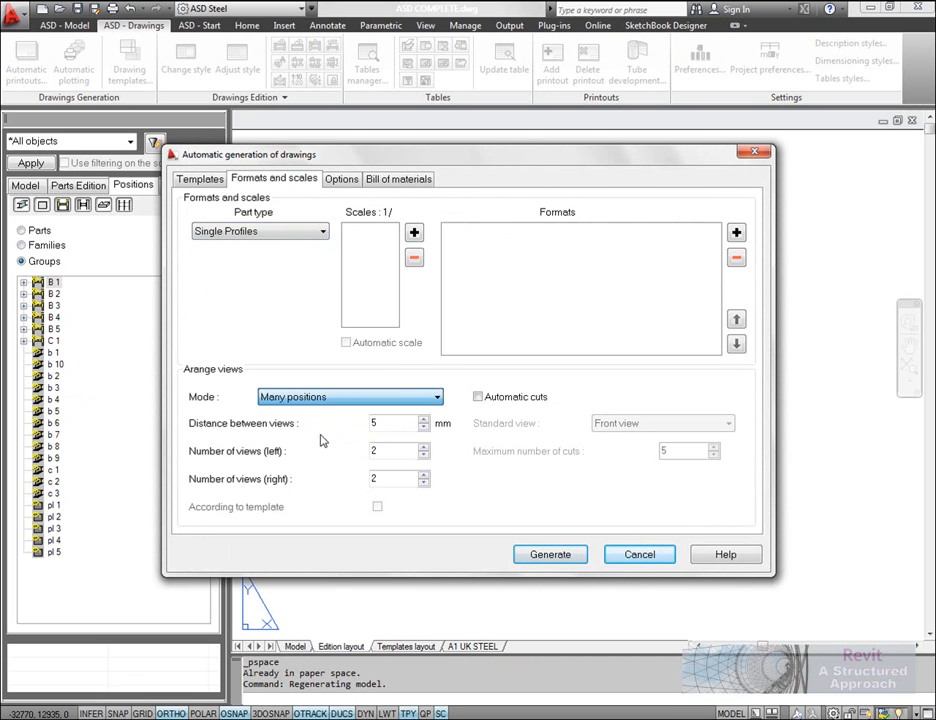
mouse_move(352, 402)
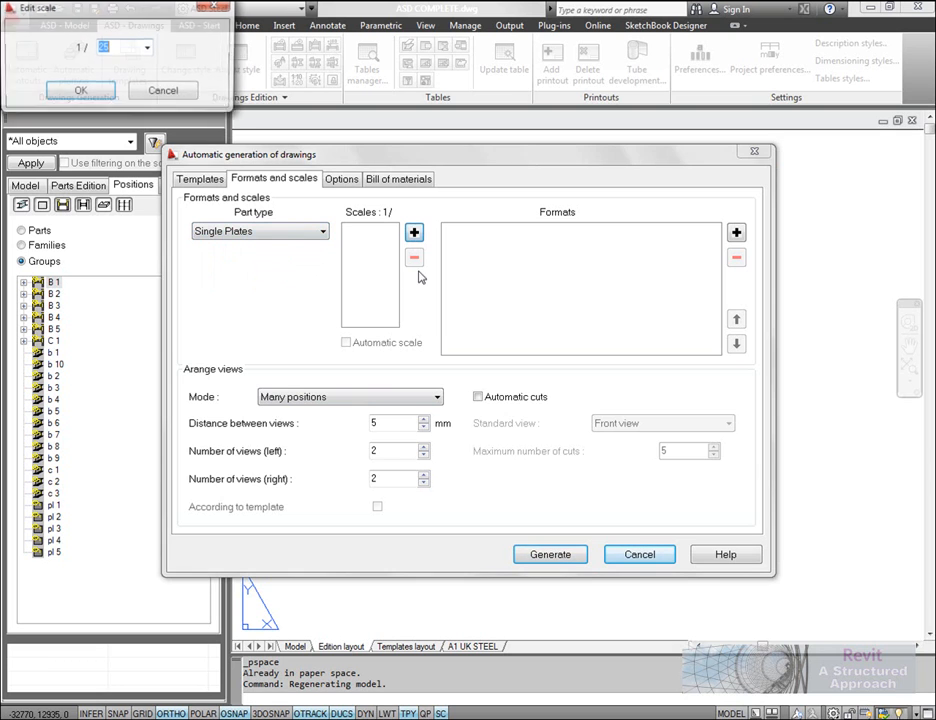
type("10")
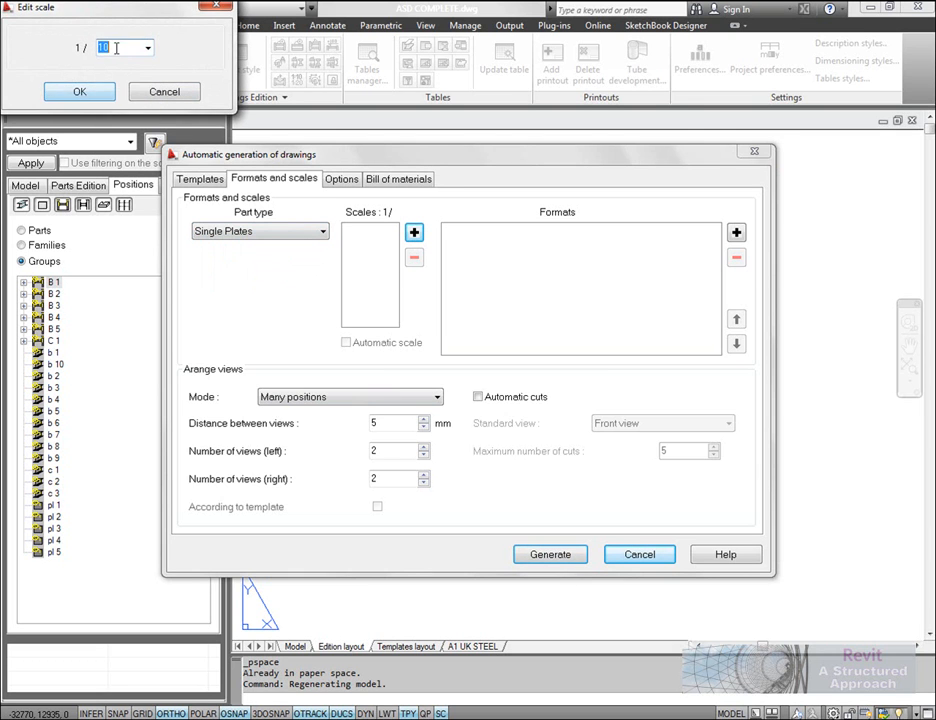
left_click(72, 88)
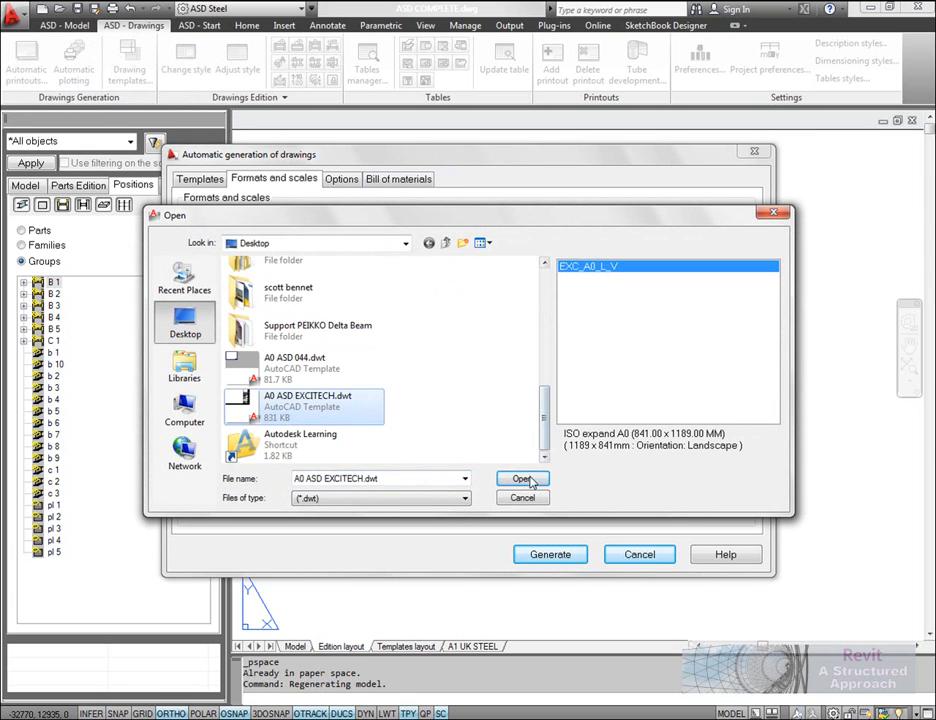
left_click(524, 480)
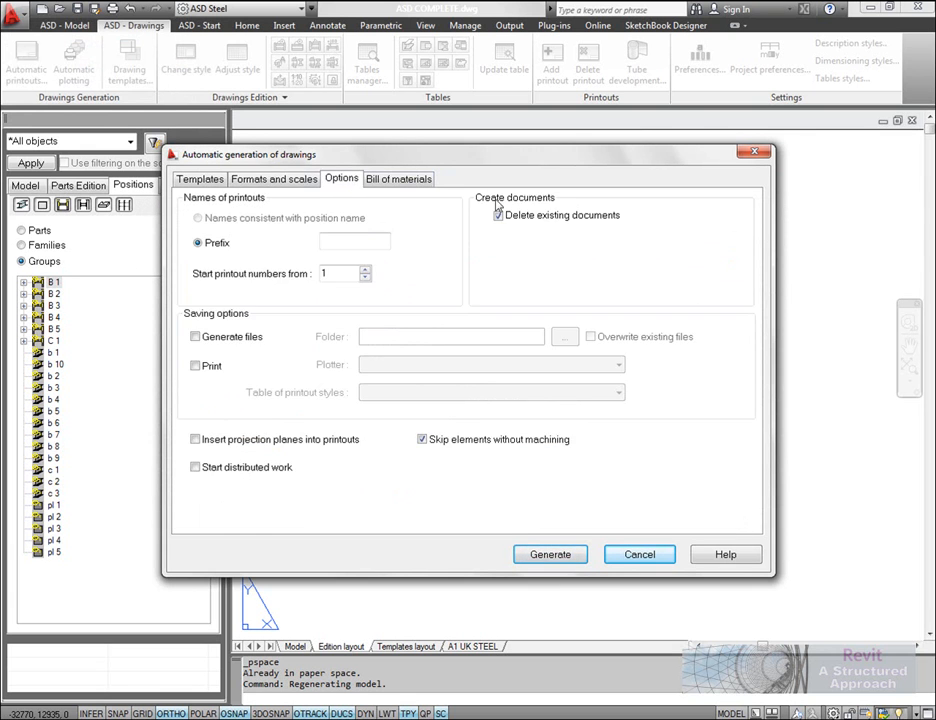
left_click(420, 440)
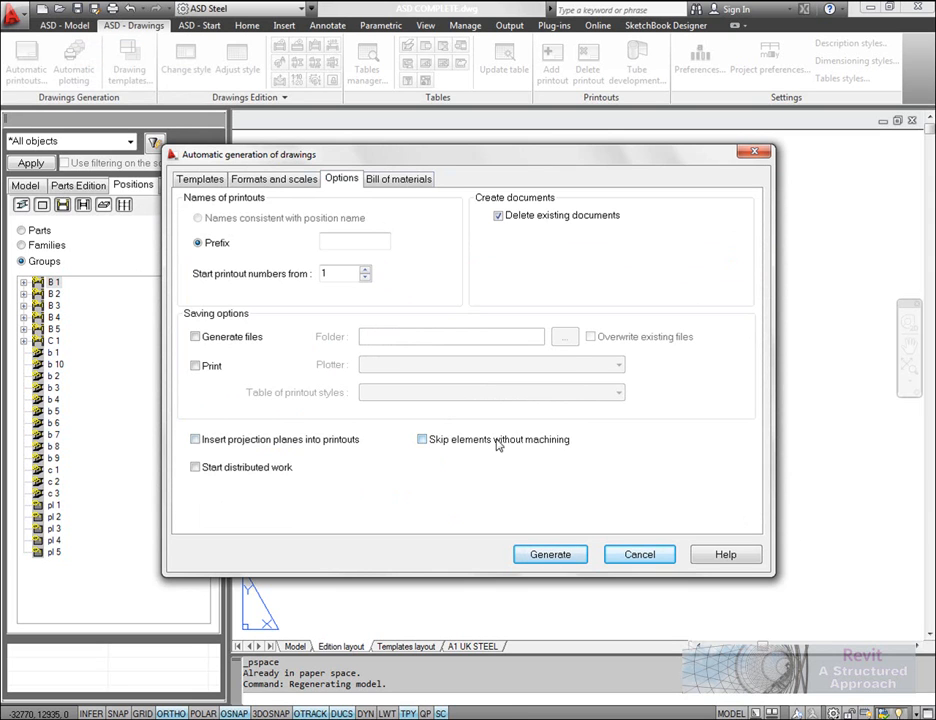
mouse_move(556, 446)
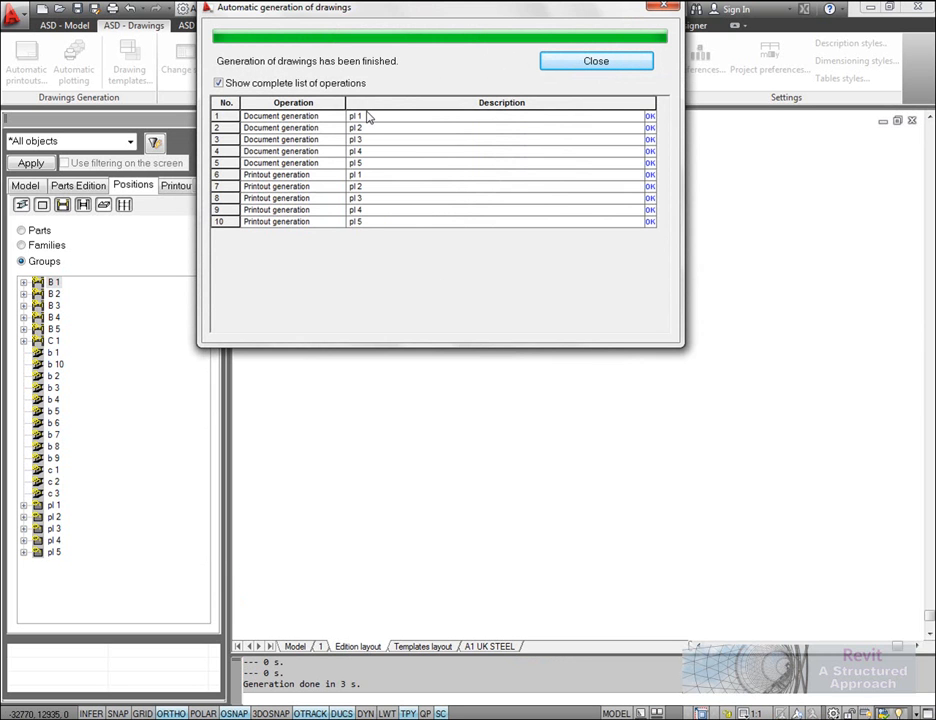
mouse_move(356, 236)
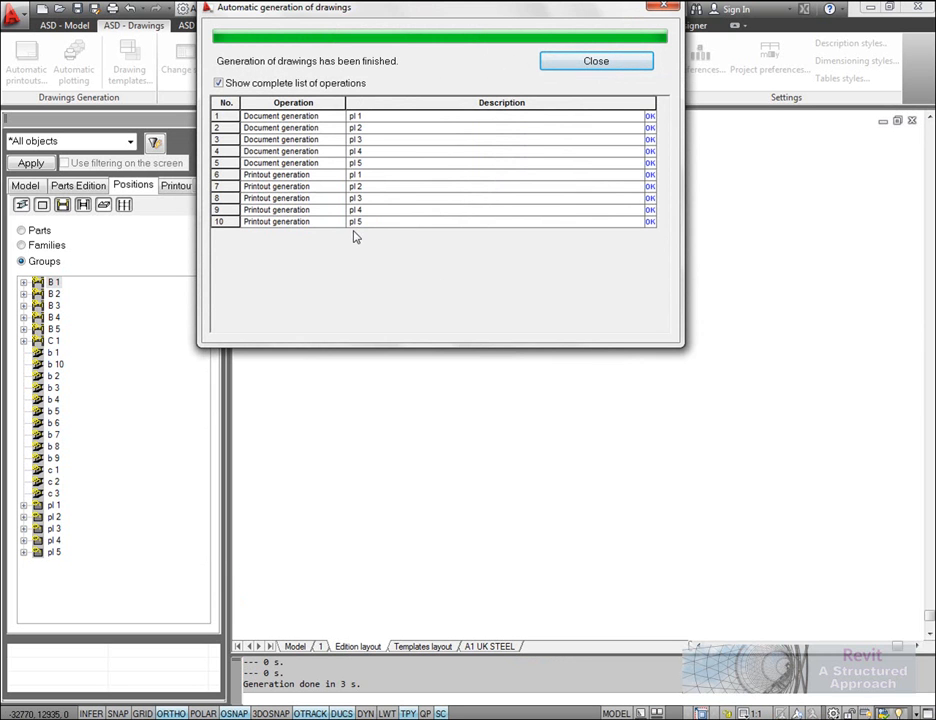
Close the Automatic generation of drawings report to reveal the pl 5 printout.
left_click(596, 60)
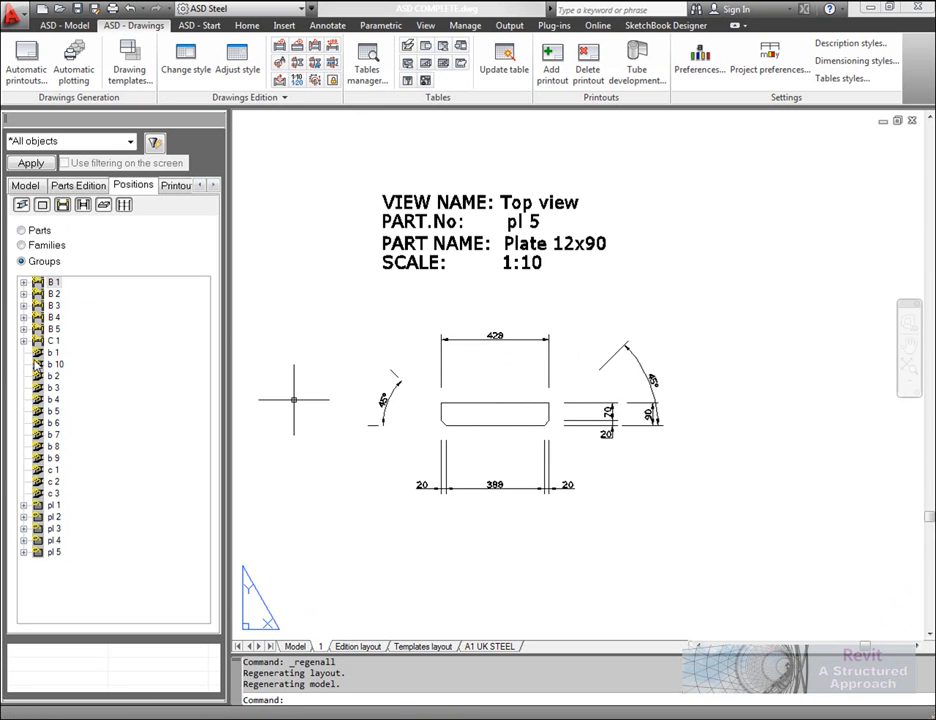
Select the pl 5 Top view for dimension edits, then display the whole plate sheet.
left_click(24, 552)
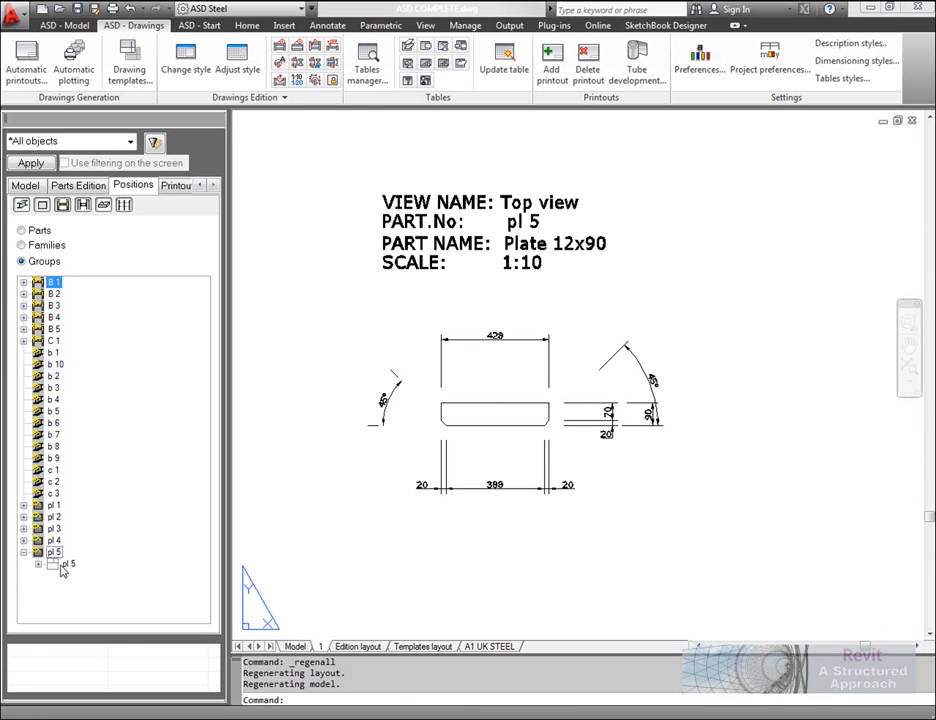
left_click(36, 584)
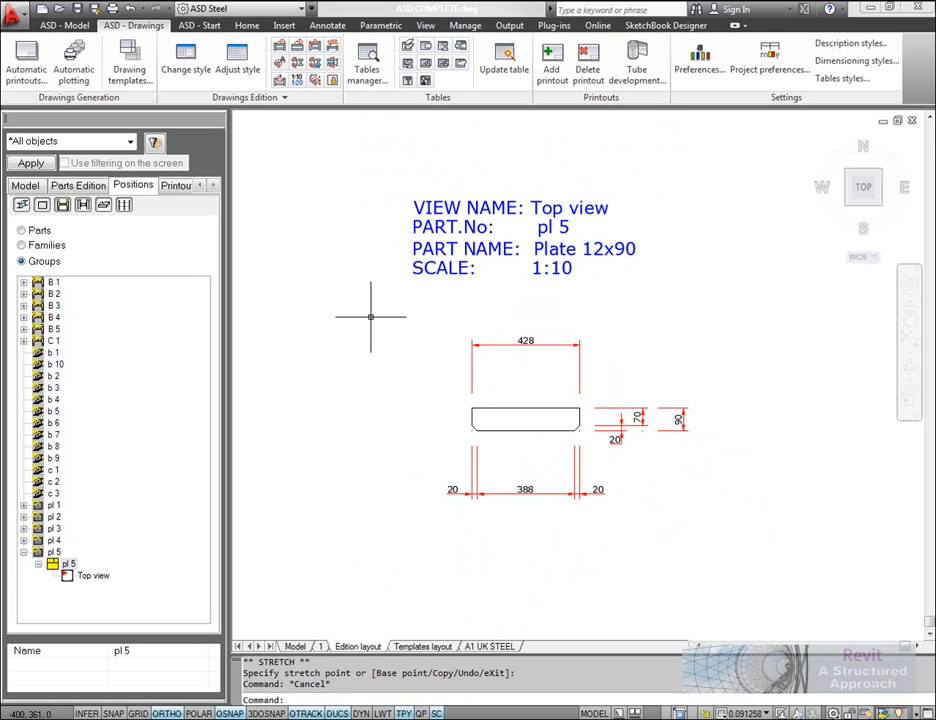
mouse_move(370, 308)
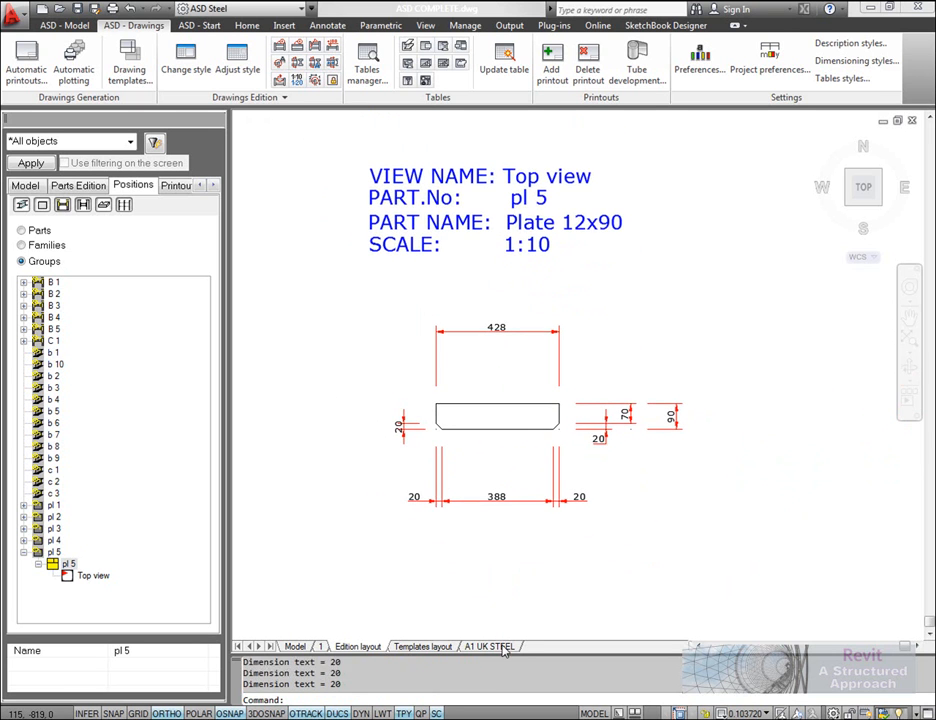
left_click(488, 648)
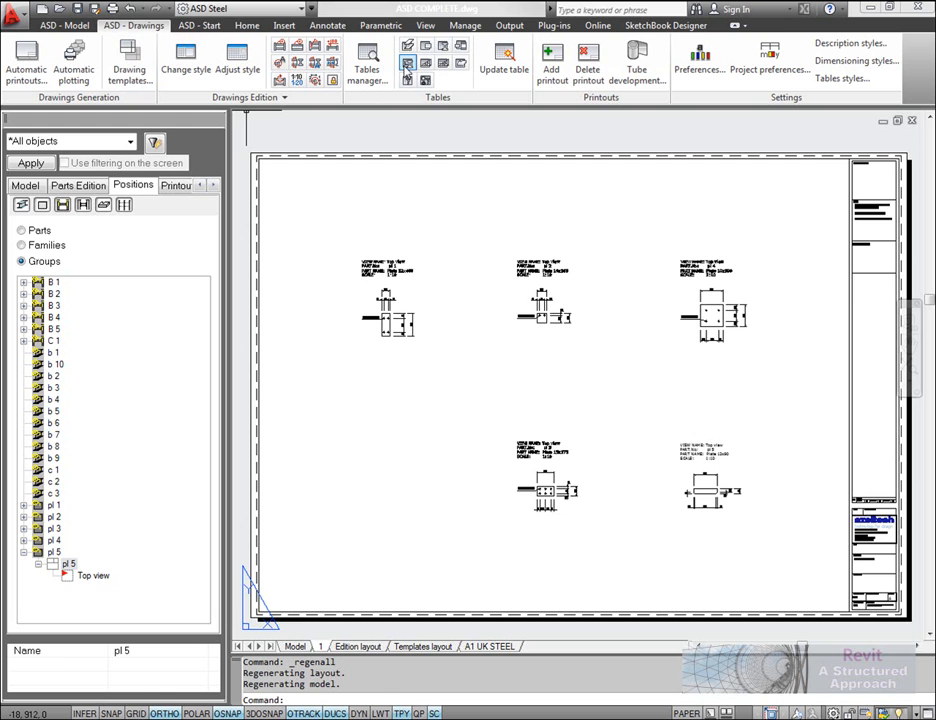
mouse_move(416, 48)
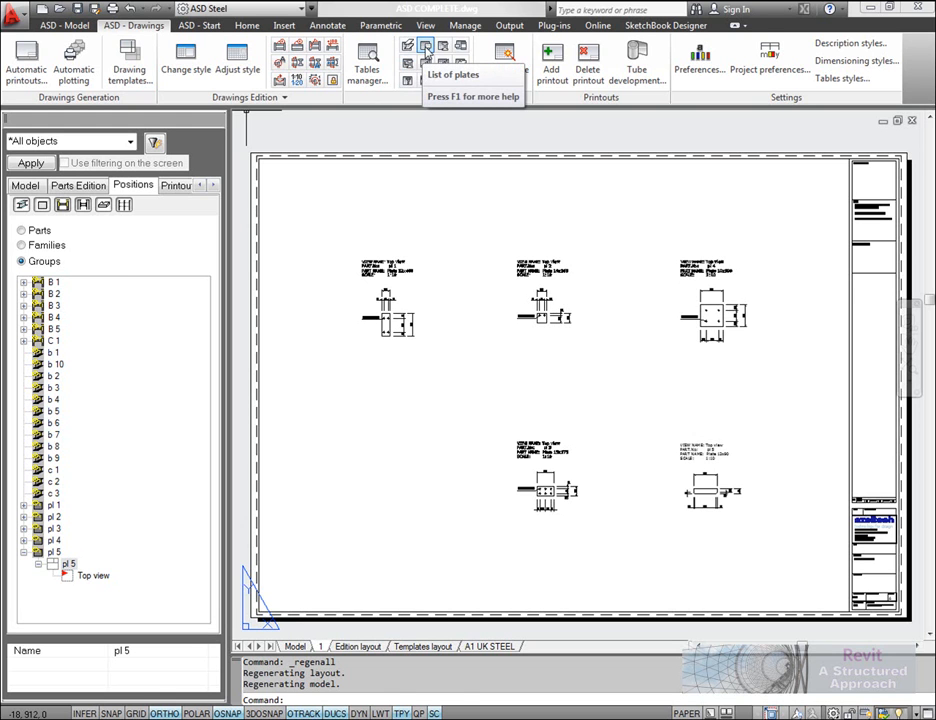
Insert a List of plates table at a picked point on the layout.
left_click(420, 48)
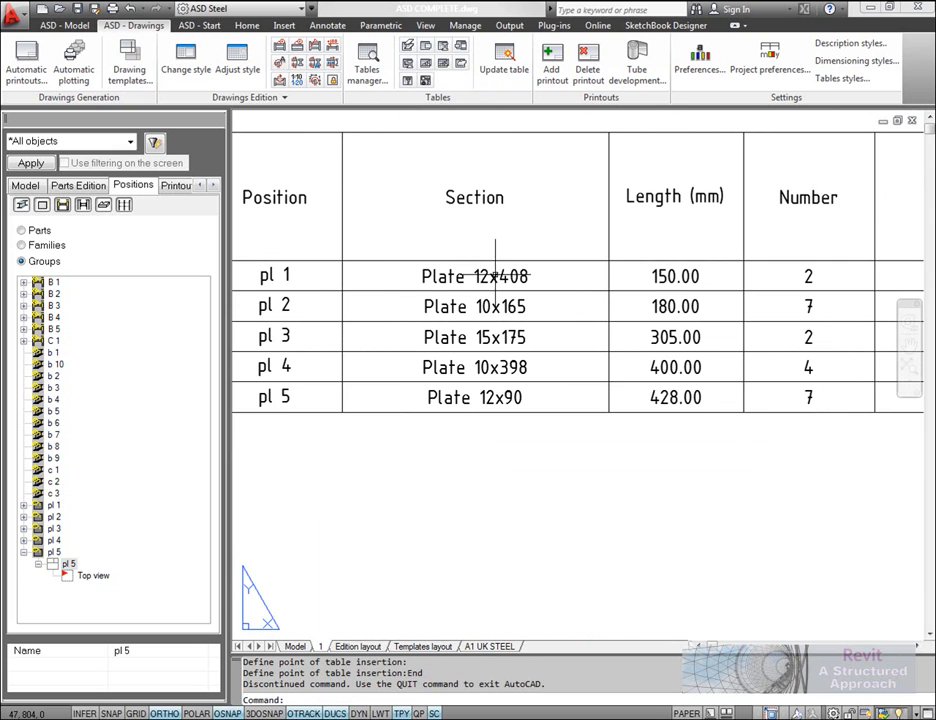
mouse_move(674, 260)
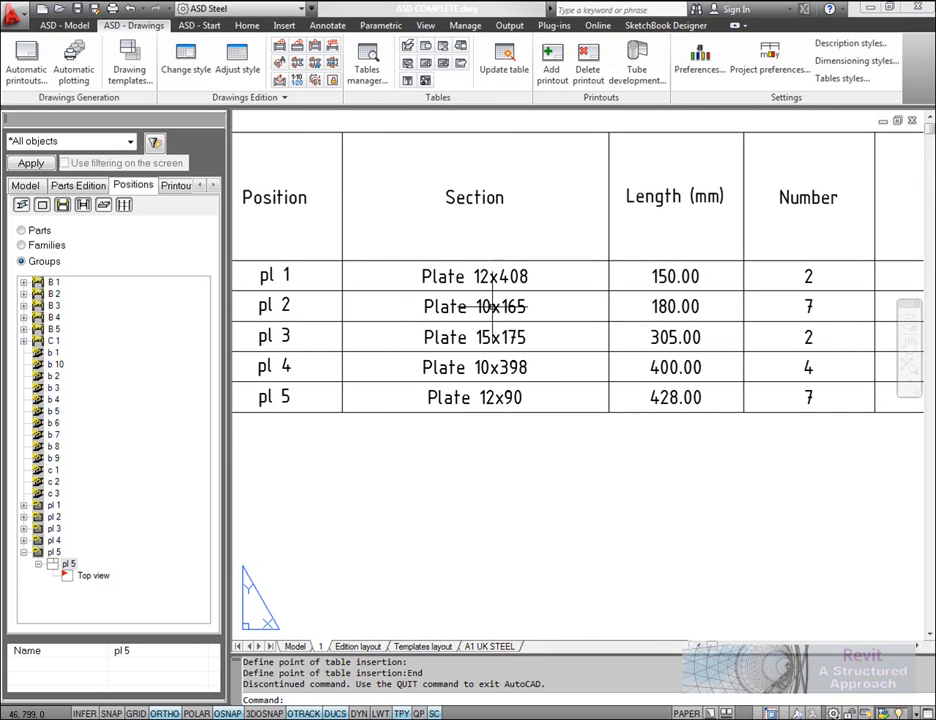
mouse_move(856, 304)
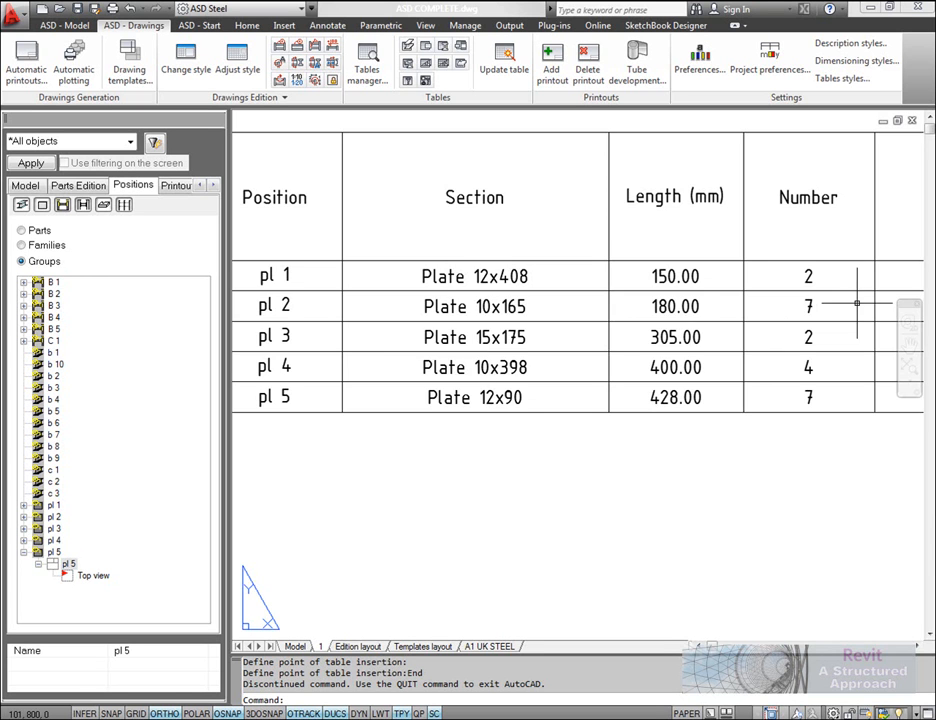
scroll("right", 3)
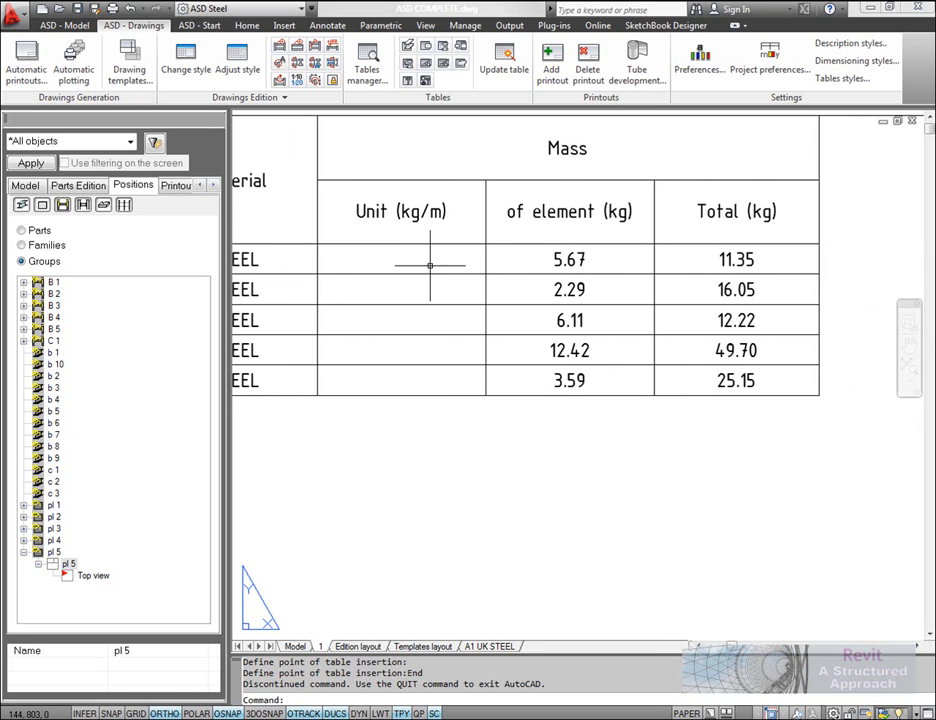
mouse_move(584, 232)
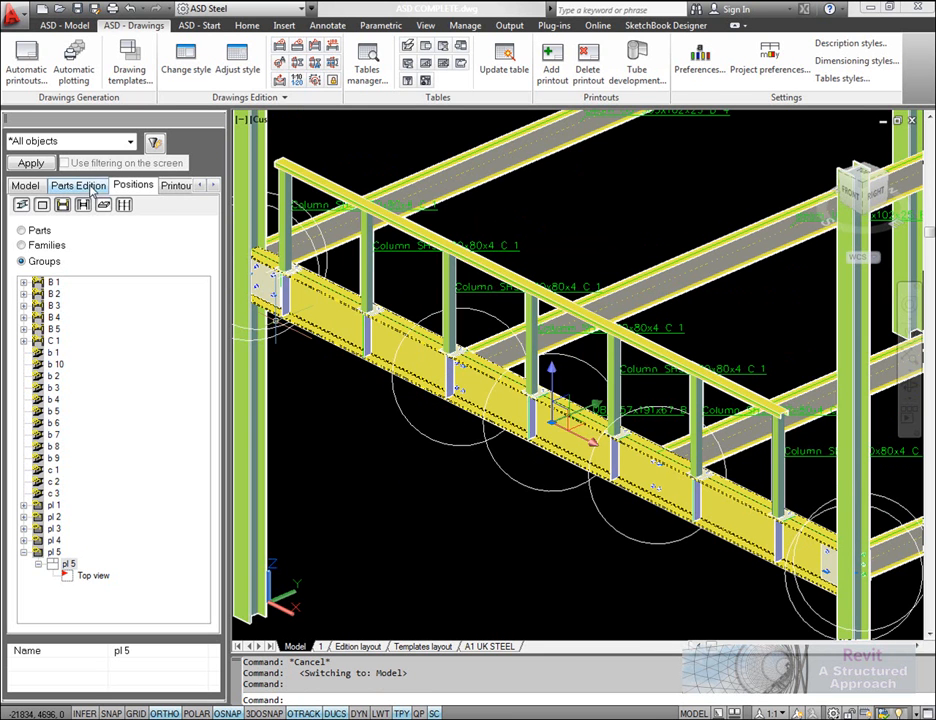
left_click(24, 186)
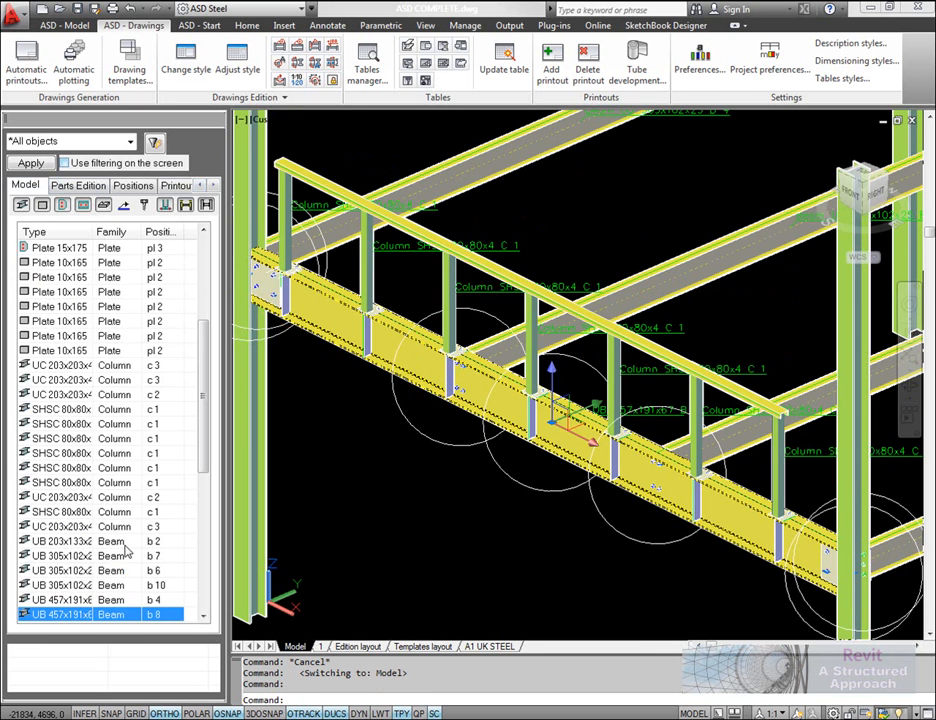
mouse_move(156, 618)
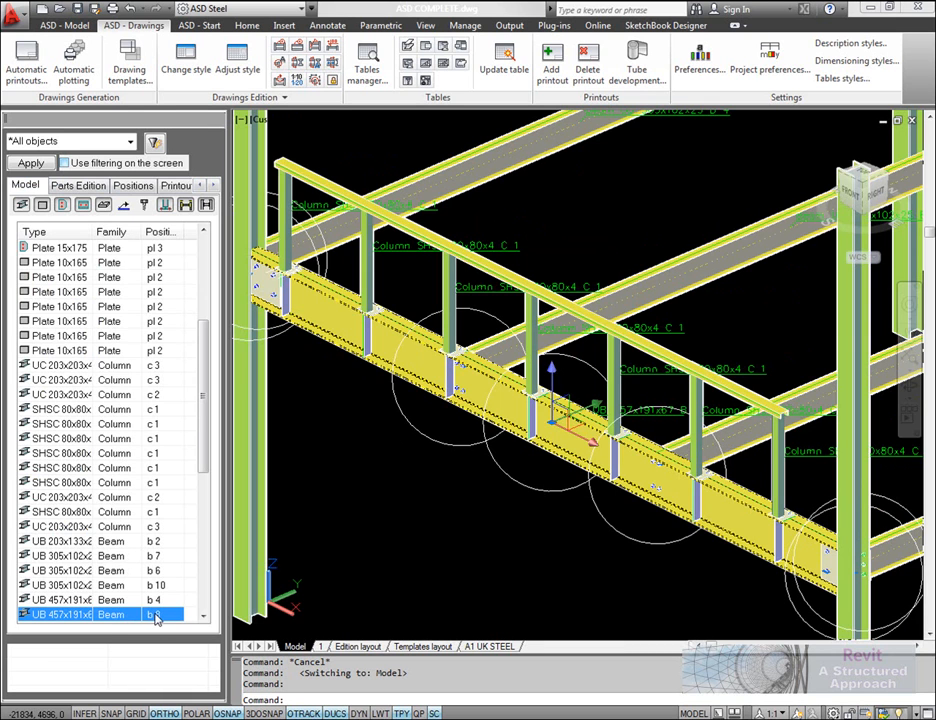
left_click(132, 186)
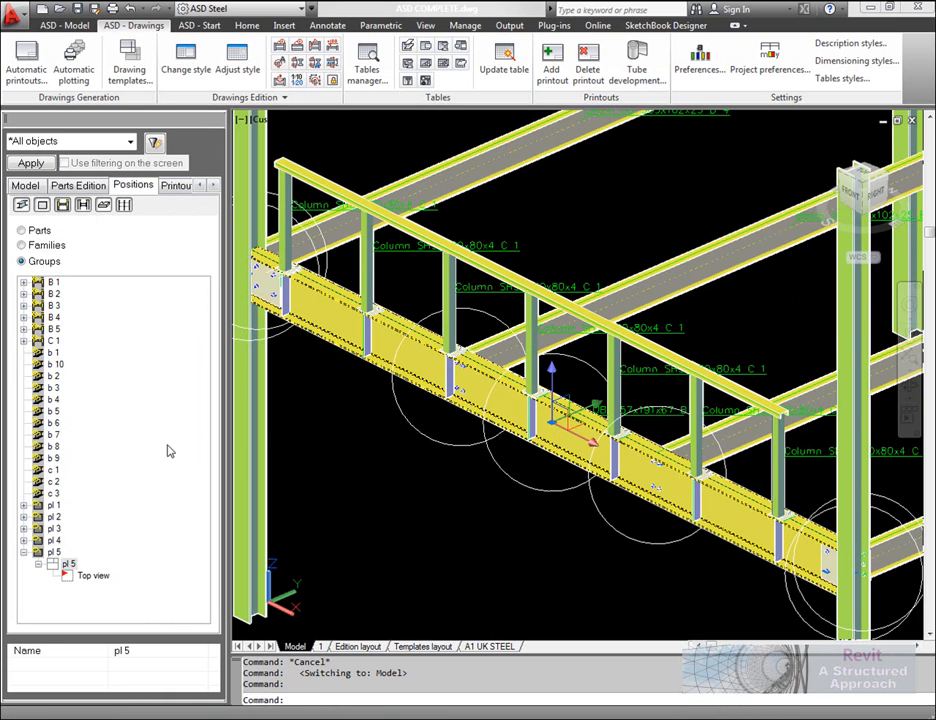
Choose position b 8 and confirm a Profile template for its single-part drawing.
left_click(56, 460)
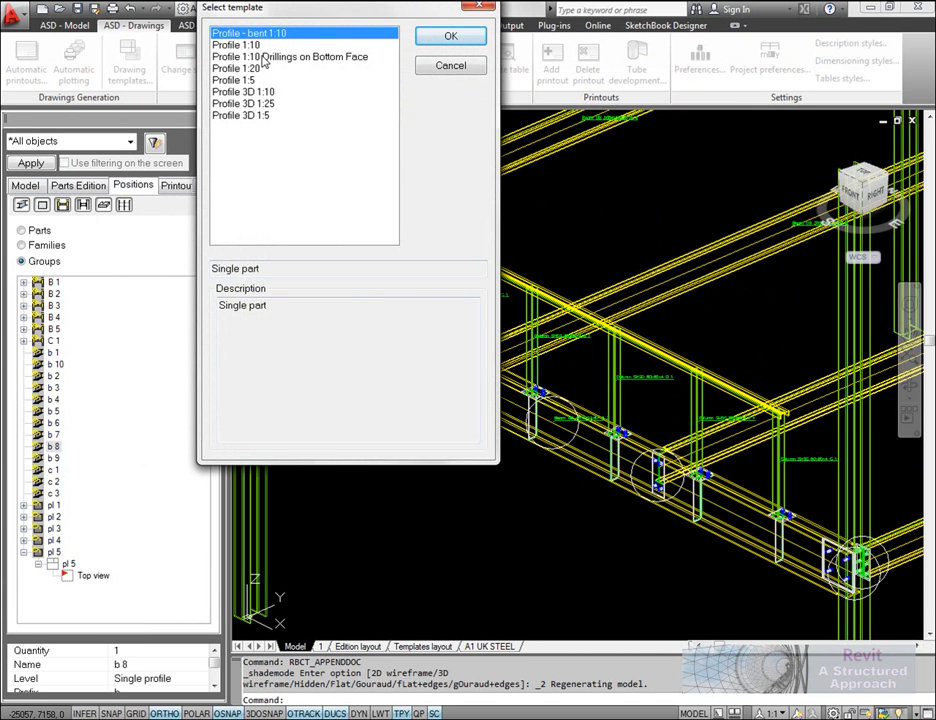
left_click(230, 68)
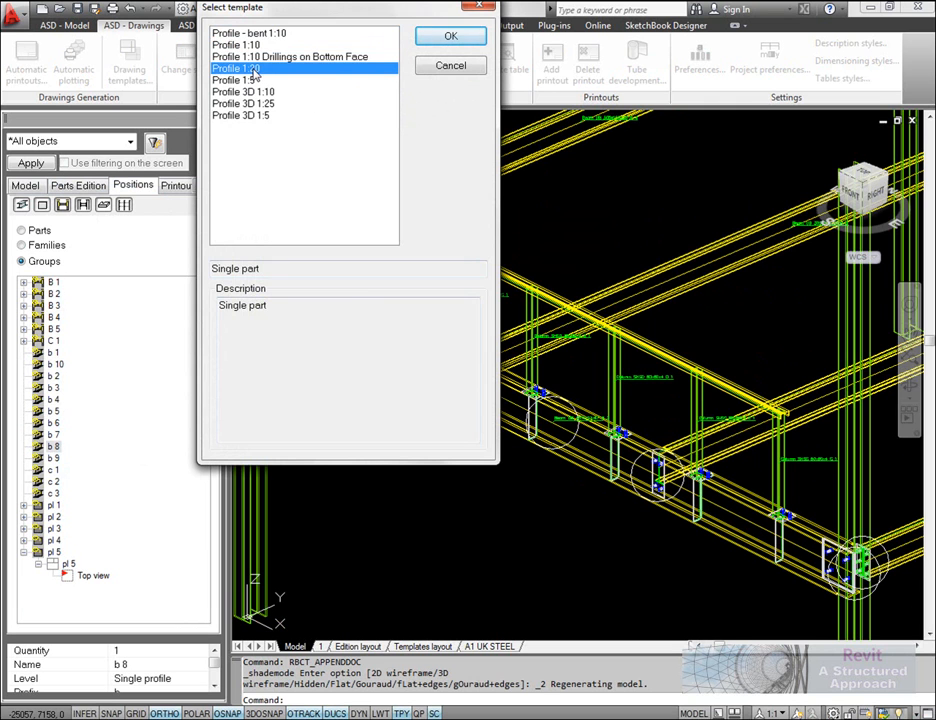
left_click(440, 36)
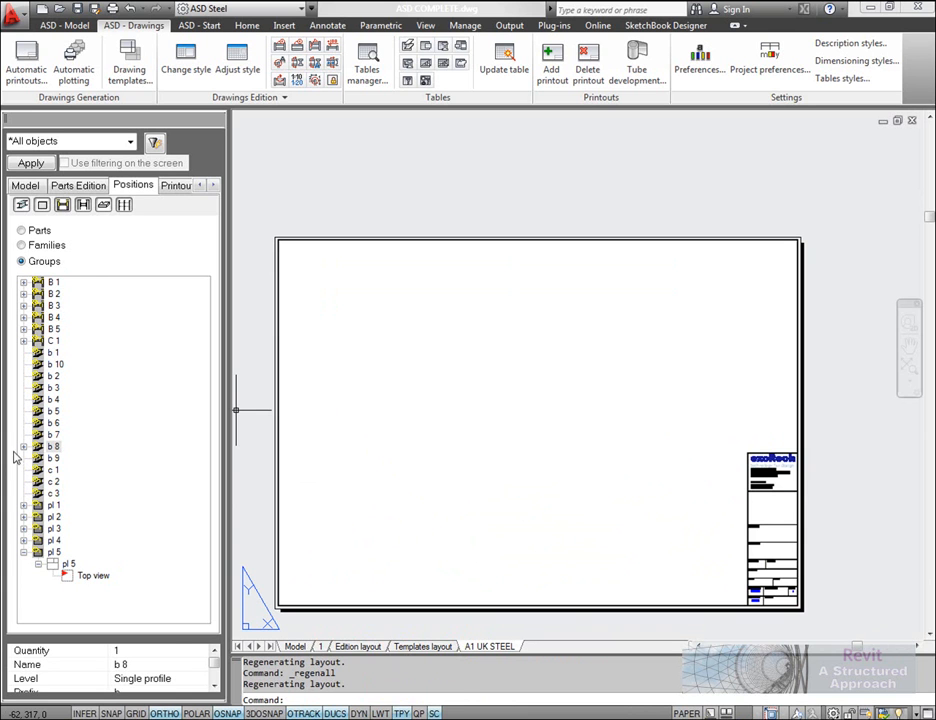
Send b 8_Drawing to the current printout via Add to current Printout.
right_click(54, 446)
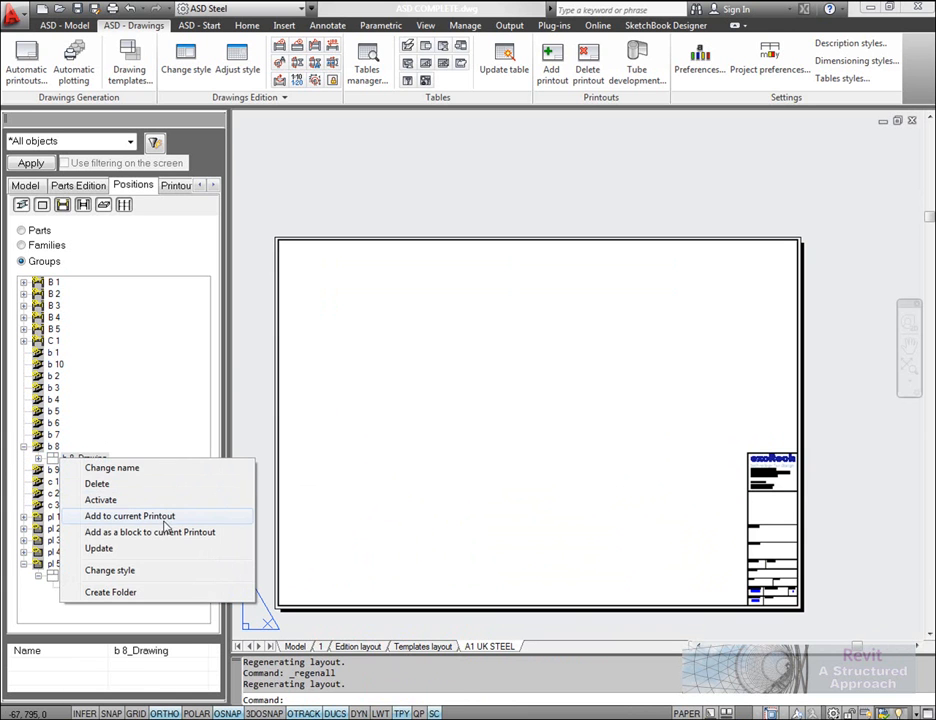
left_click(128, 516)
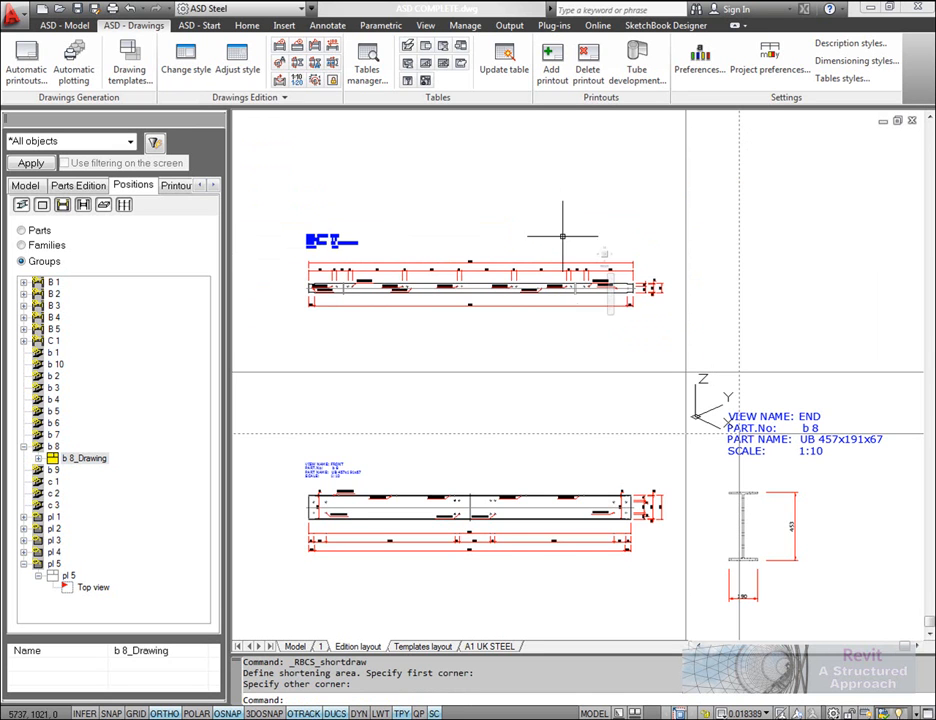
Pick the first corner of the shortening area on the b 8 views.
left_click(484, 646)
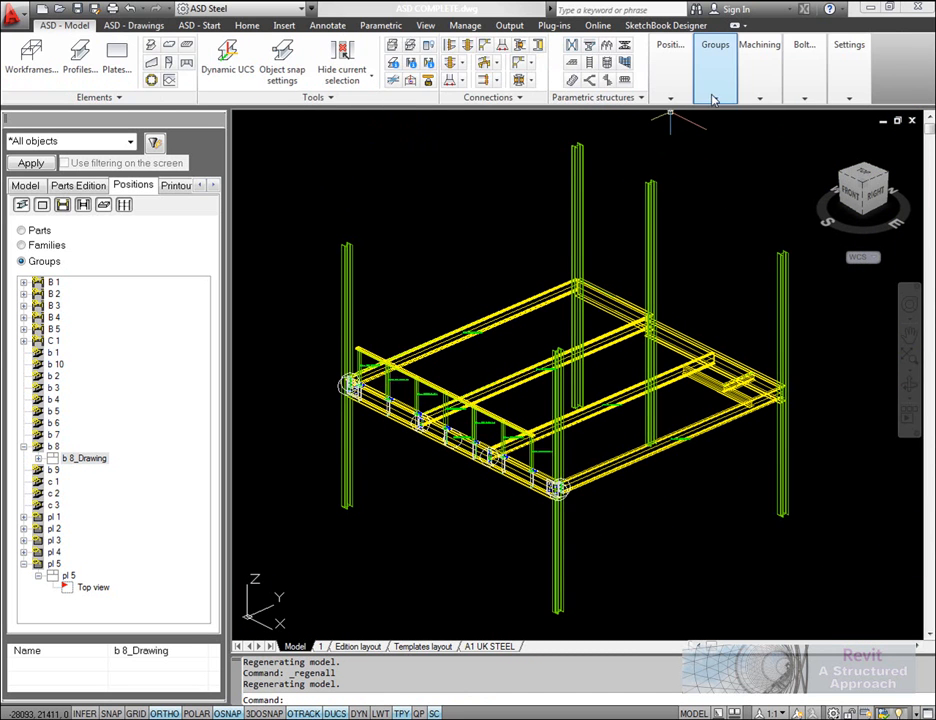
Create the Standard group FRAME and attach the GROUP 3D SW 1:25 document template to it.
left_click(714, 44)
type("FRAME")
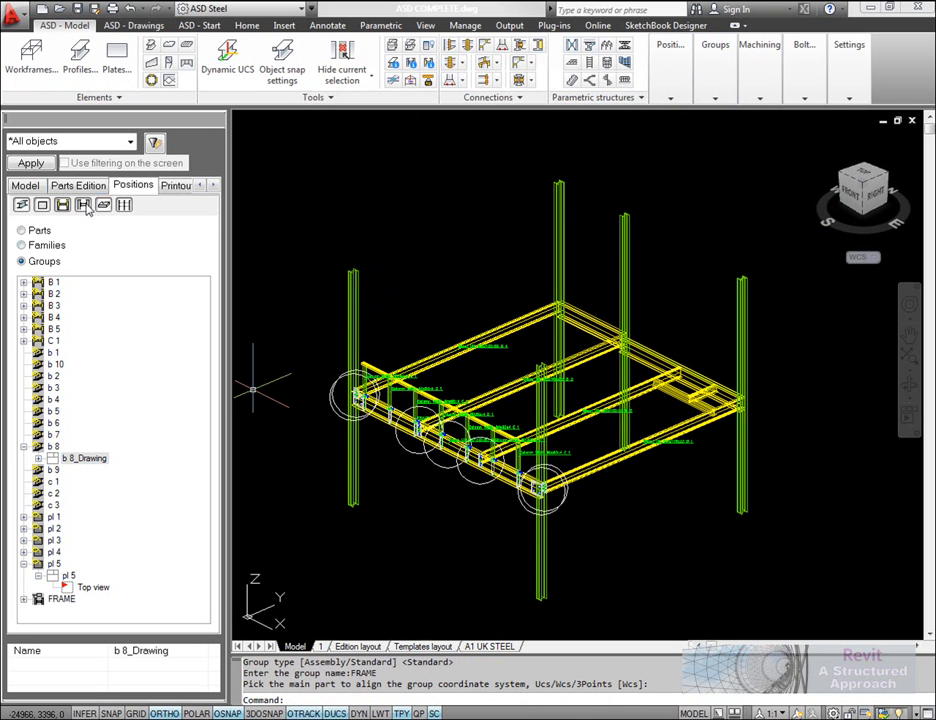
right_click(64, 598)
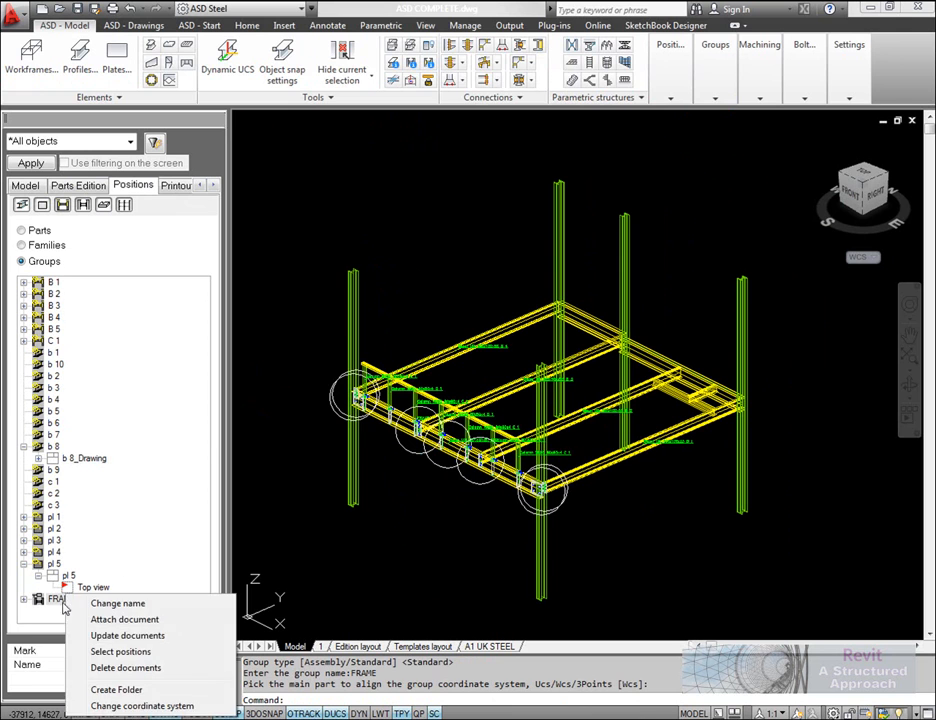
left_click(124, 620)
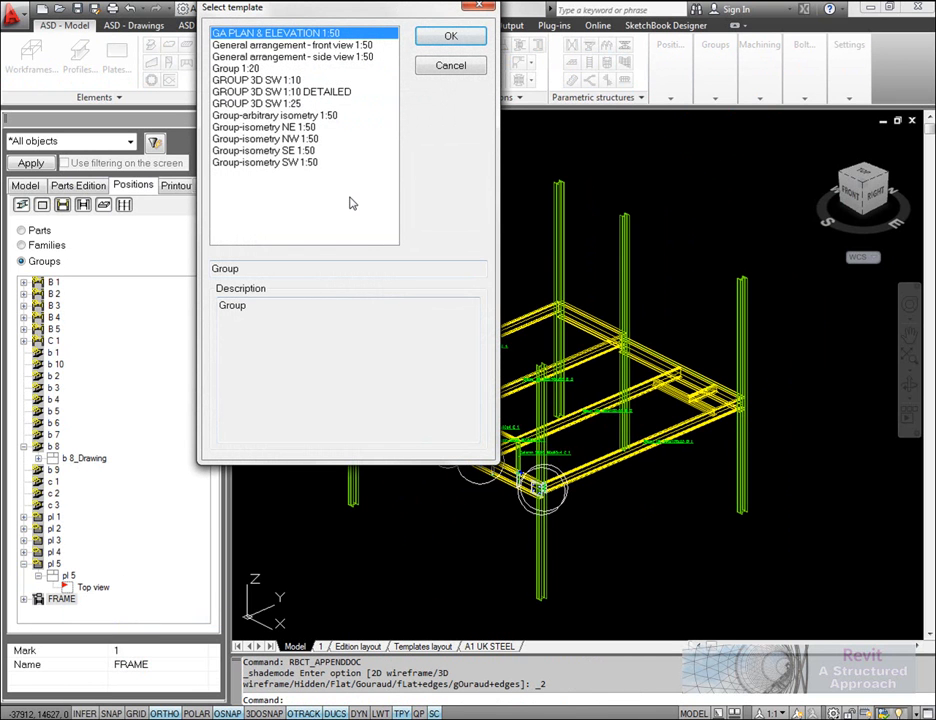
left_click(258, 104)
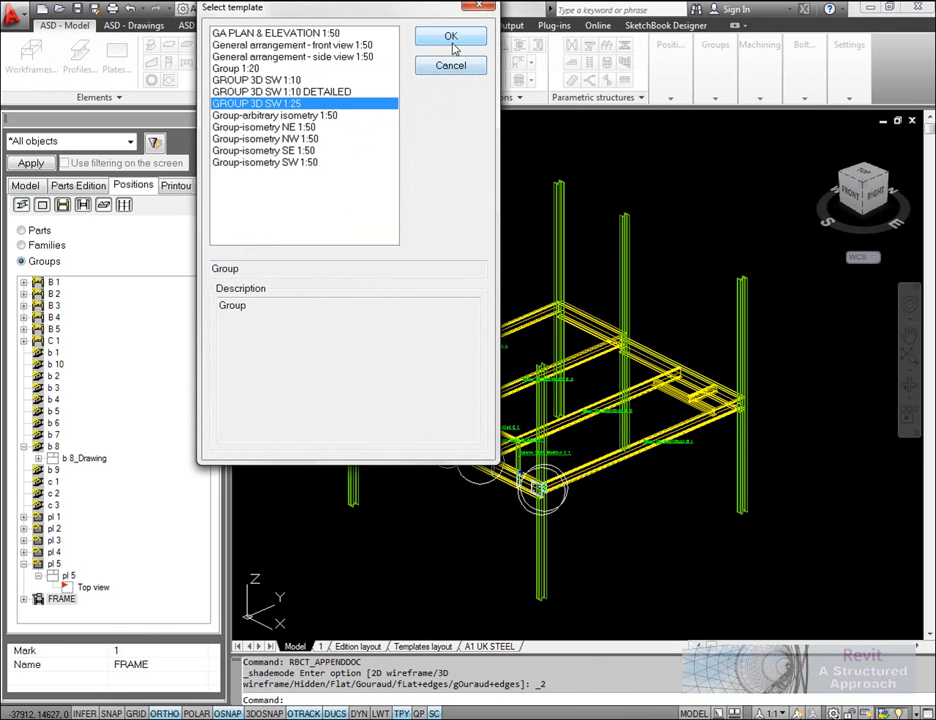
left_click(450, 36)
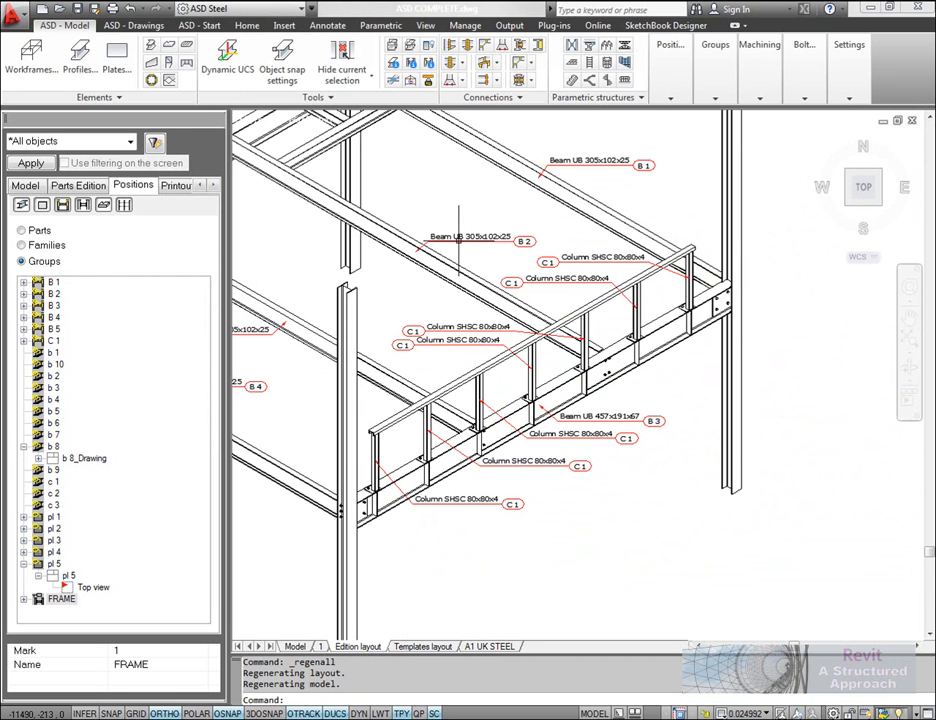
Insert a layout from A1 UK STEEL.dwg and add FRAME_Drawing to the current printout.
left_click(490, 646)
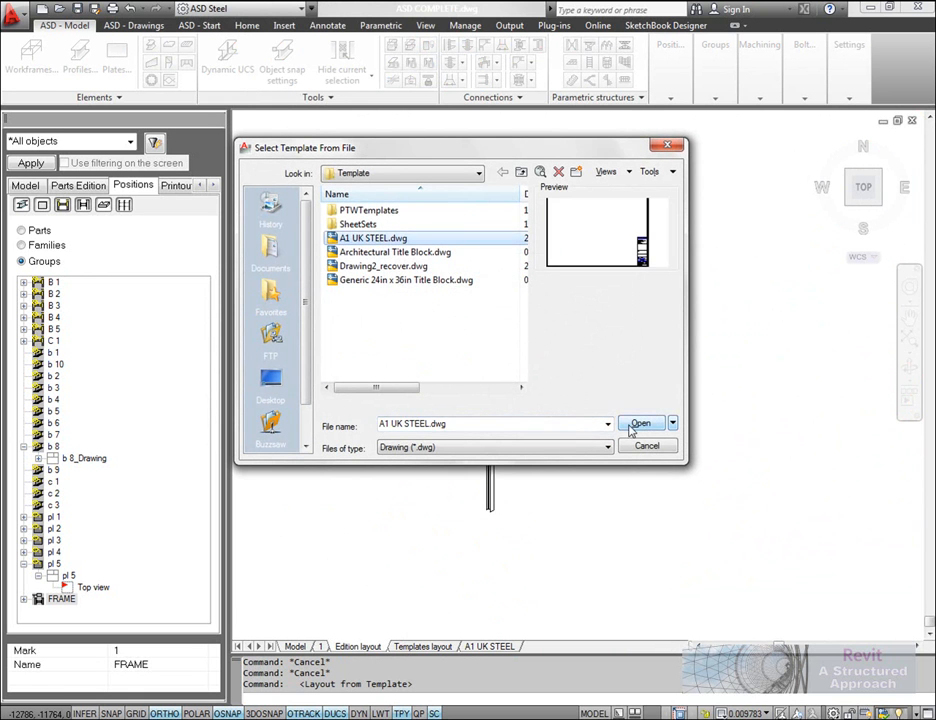
left_click(640, 424)
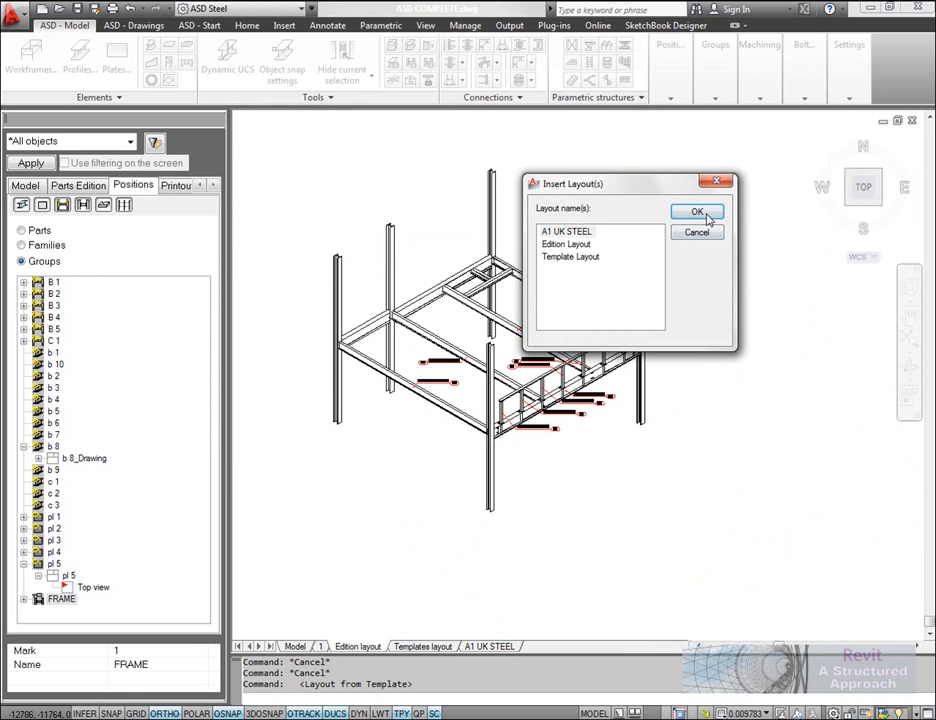
left_click(696, 212)
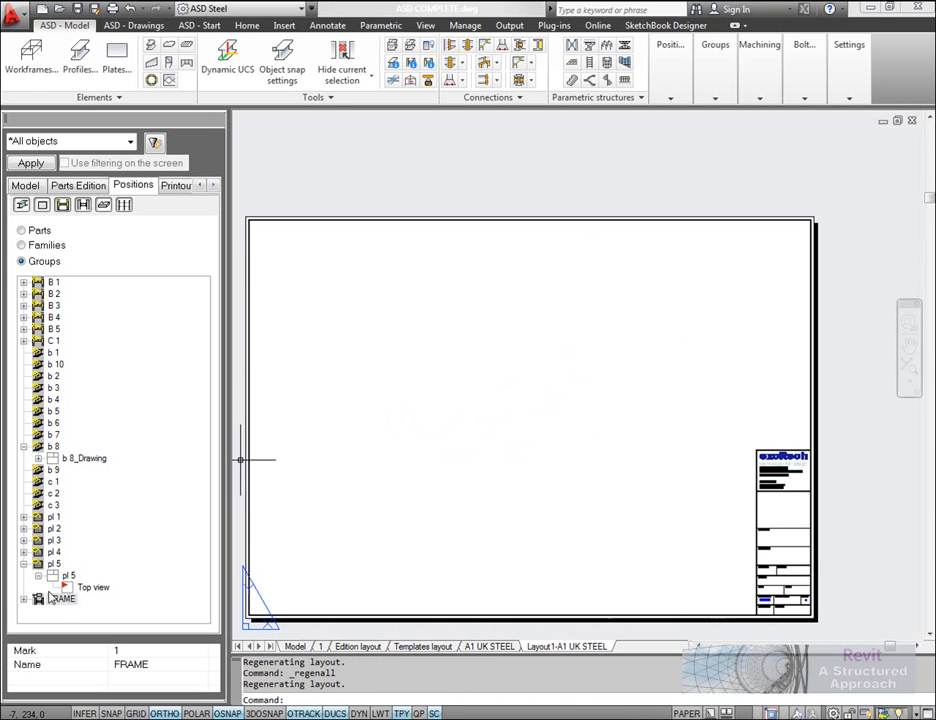
right_click(62, 600)
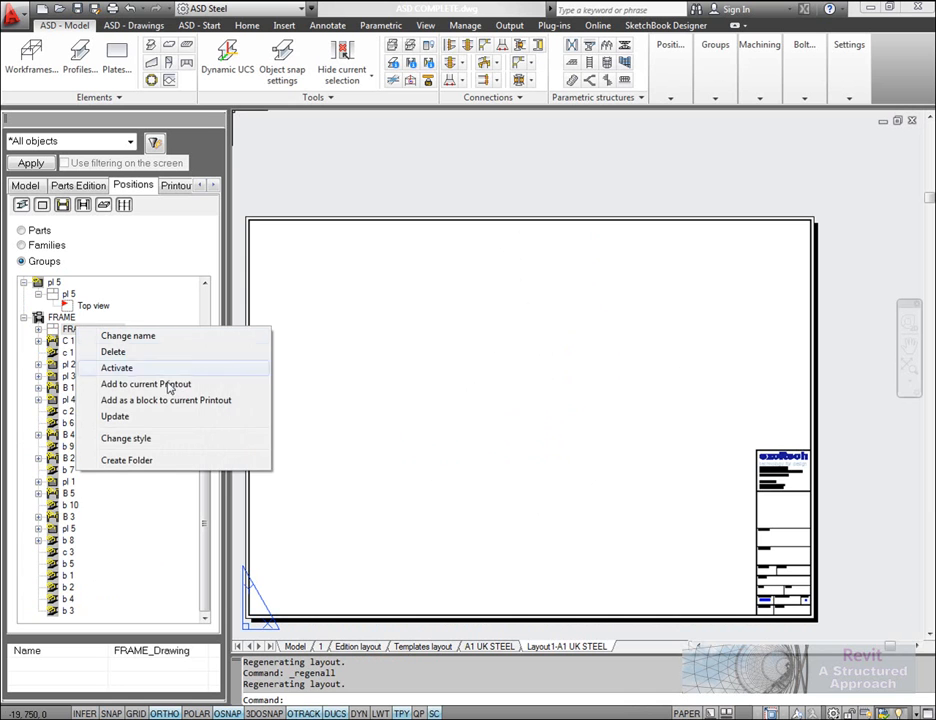
left_click(144, 384)
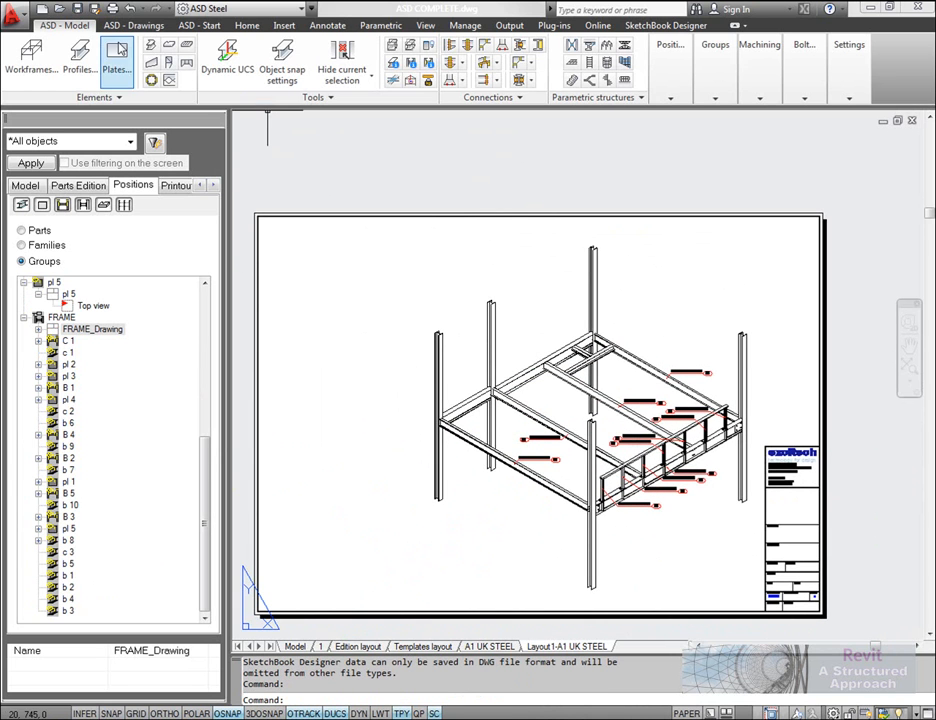
Insert the material and bolt list tables from Tables manager onto the FRAME sheet.
left_click(136, 22)
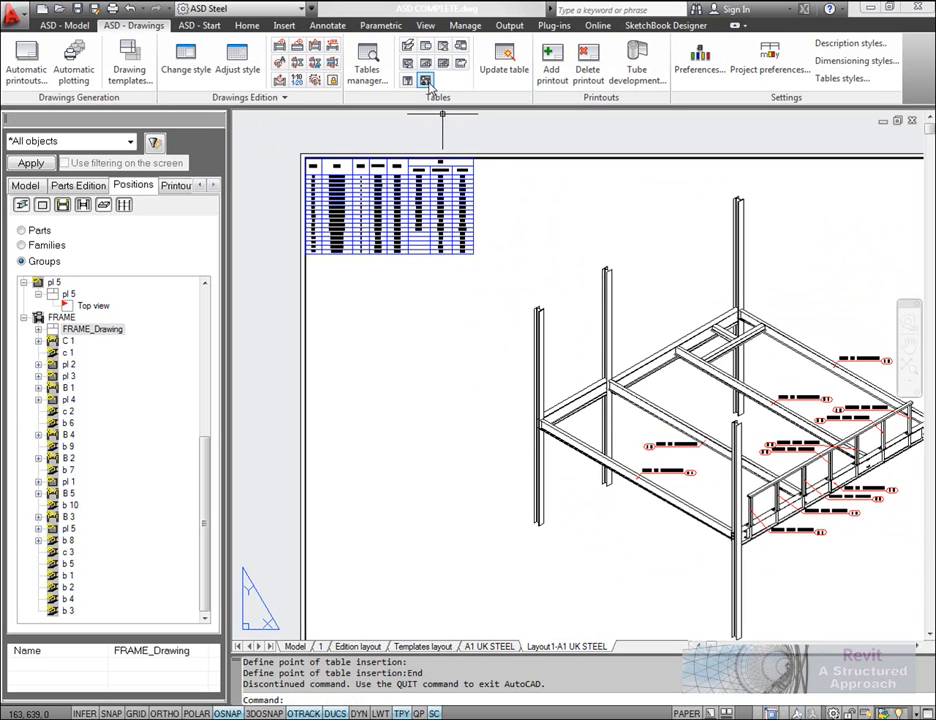
mouse_move(424, 76)
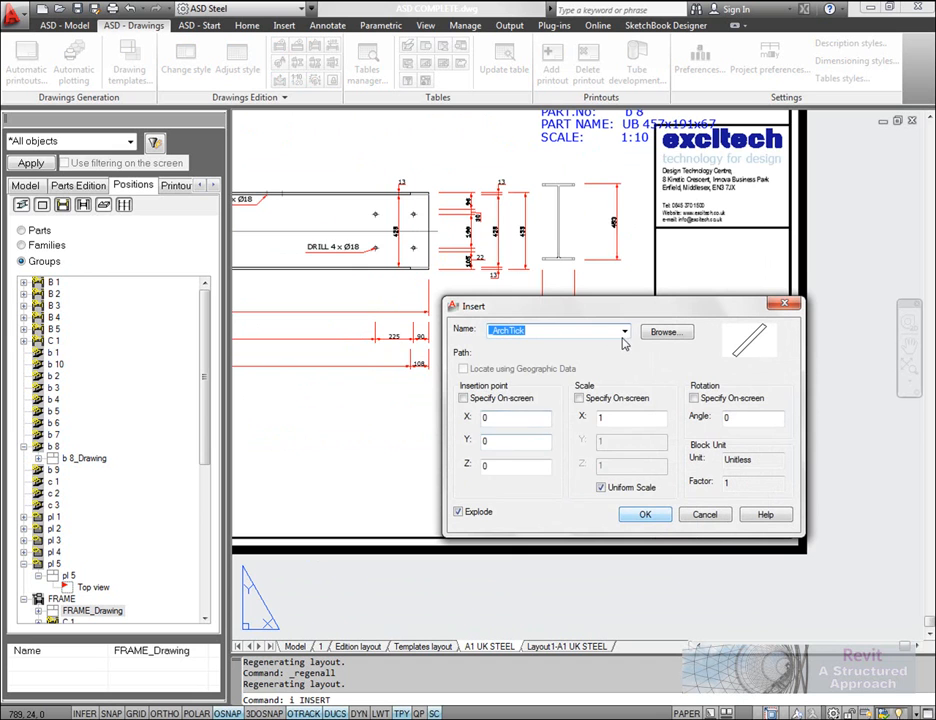
Insert the UK Part Ref block into the b 8 title block via INSERT, showing part name, weight, material and 1:10 scale.
left_click(624, 332)
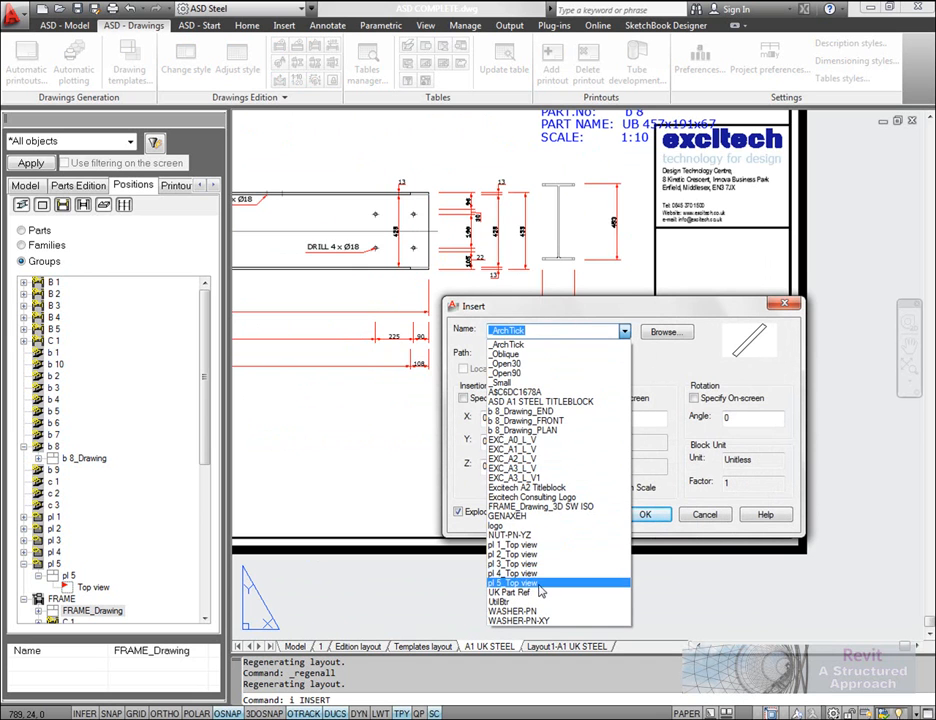
left_click(506, 592)
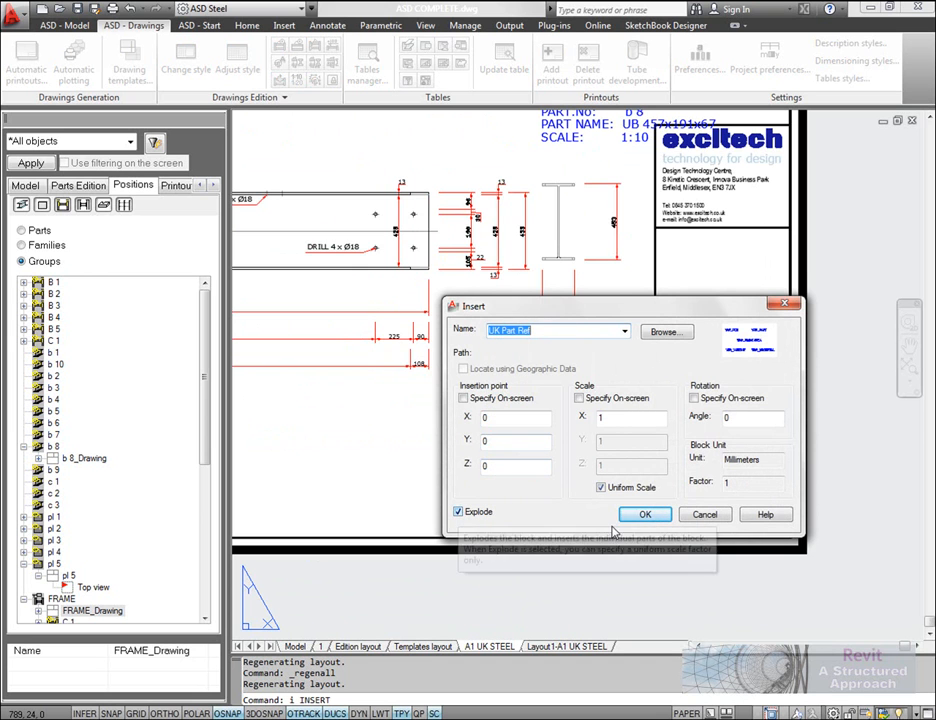
left_click(644, 514)
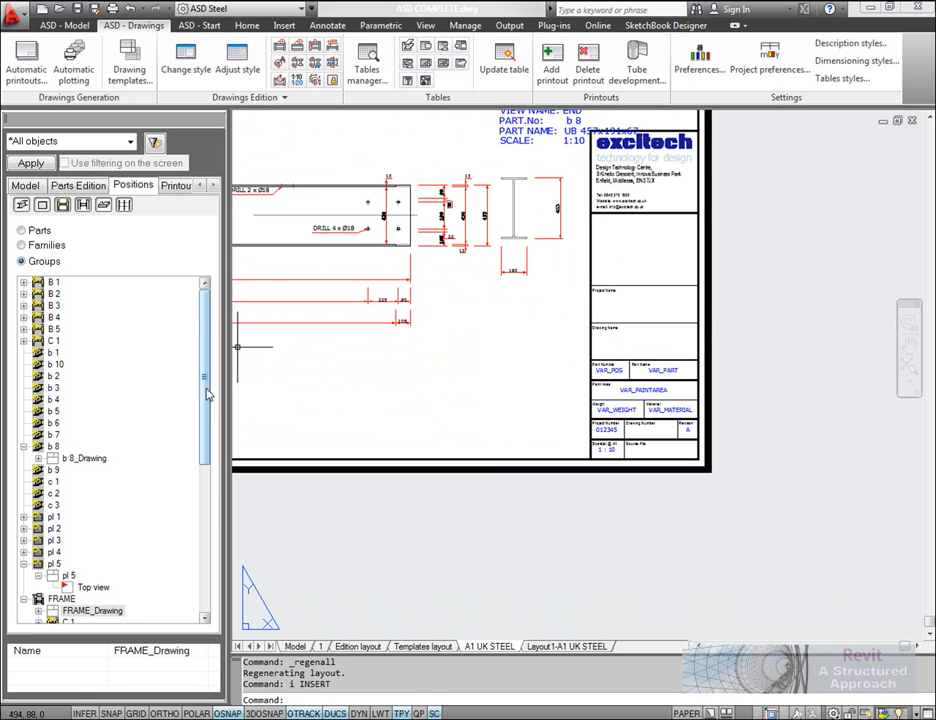
scroll("down", 3)
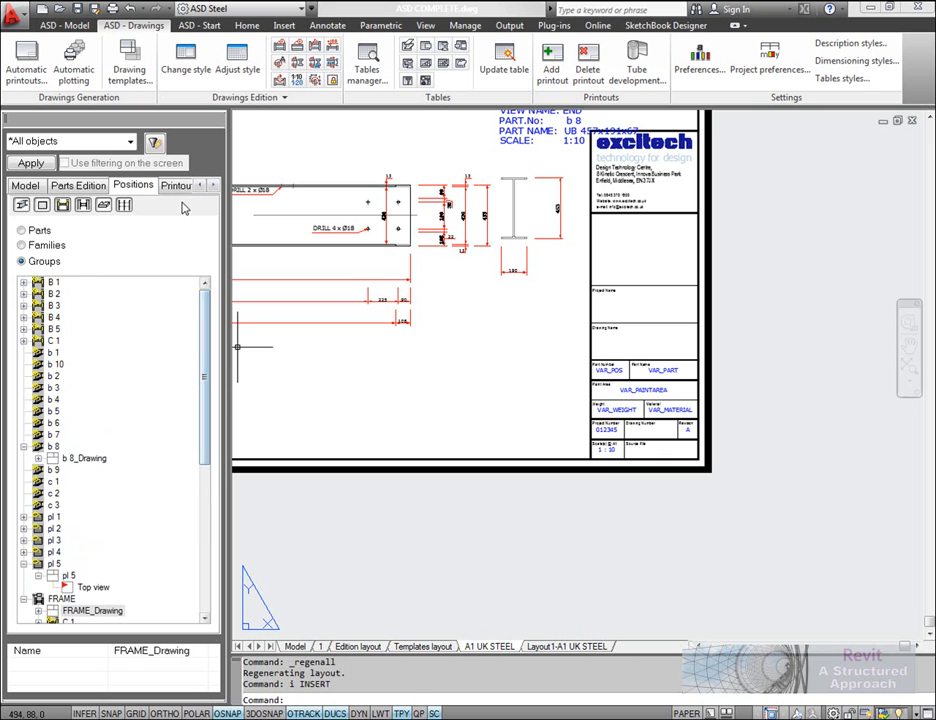
right_click(56, 224)
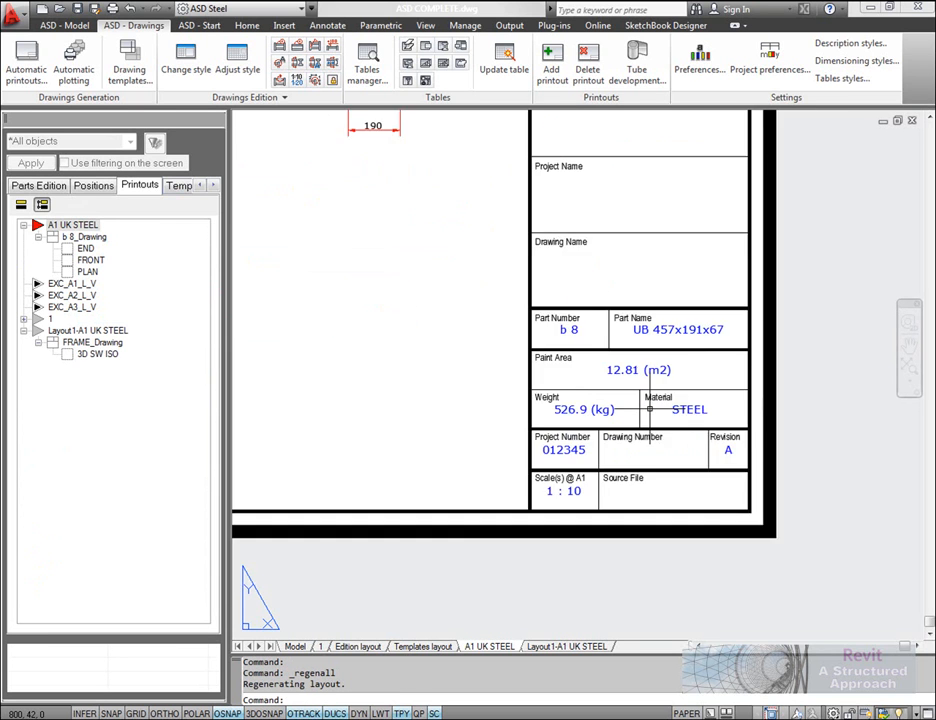
scroll("down", 3)
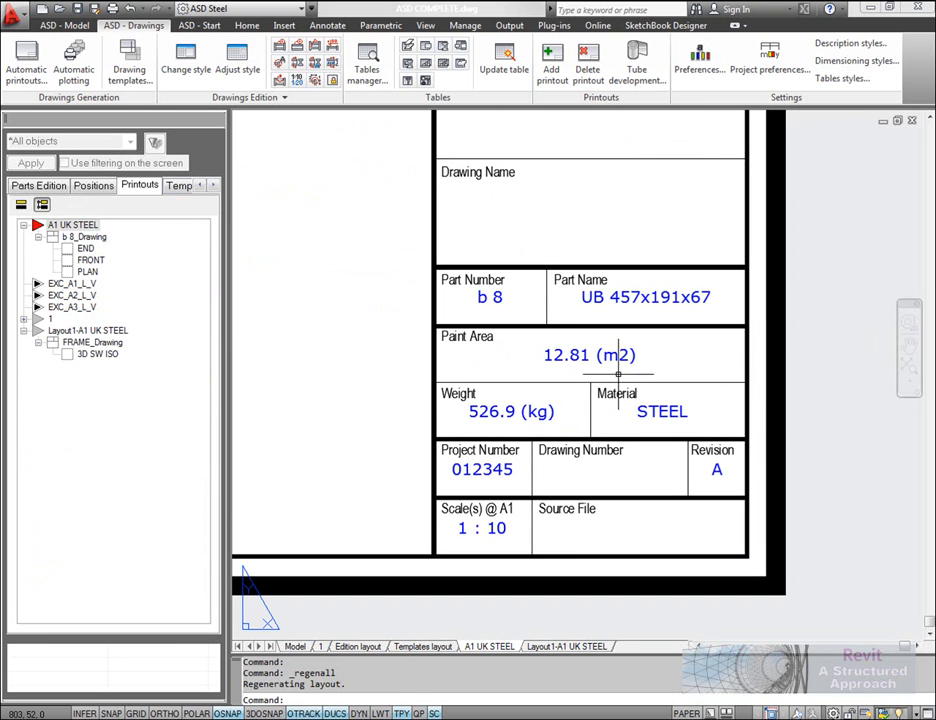
mouse_move(454, 420)
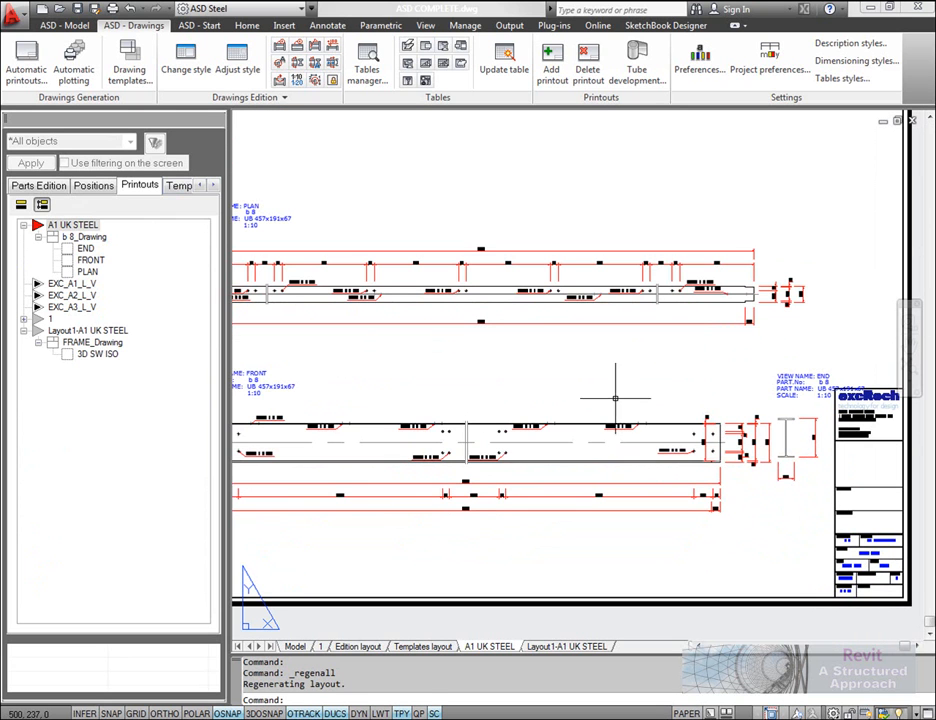
mouse_move(596, 388)
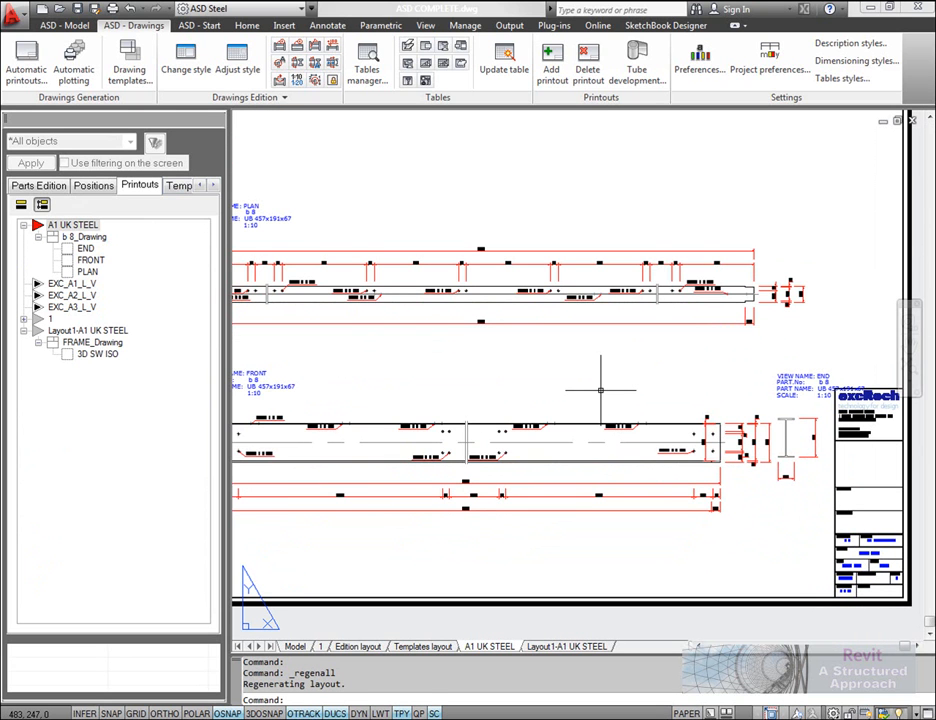
mouse_move(562, 372)
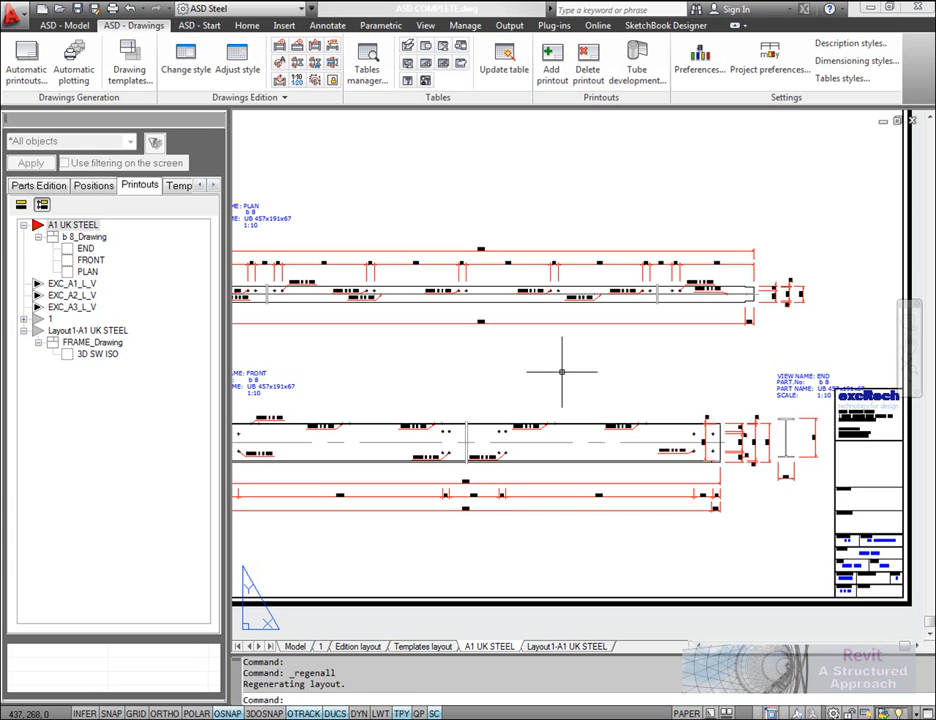